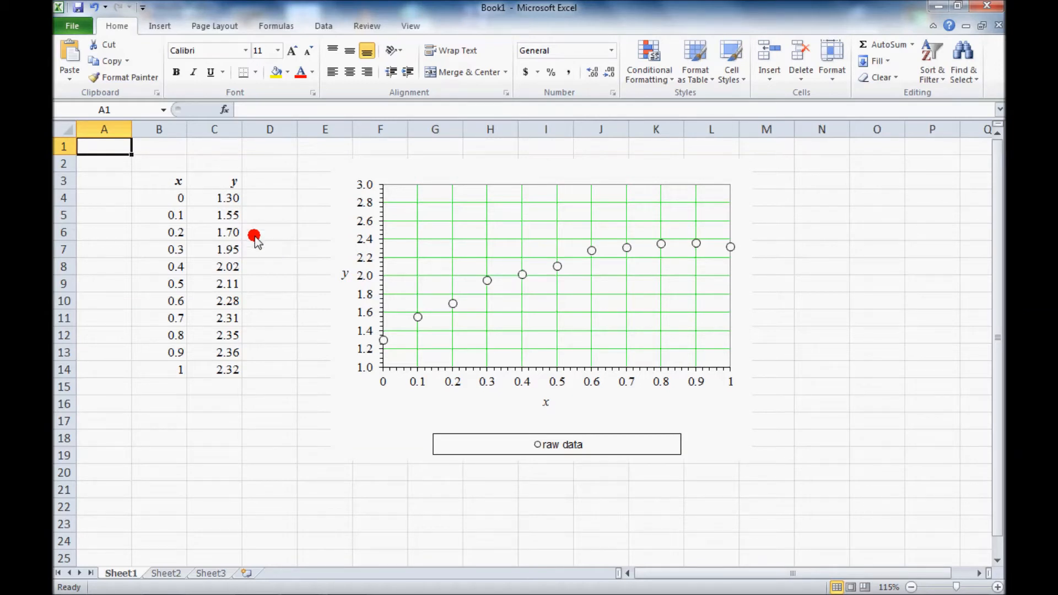
- Enter the heading 'Linear Regression' in cell B20 below the x–y data
{"action": "left_click_drag", "start_coordinate": [179, 197], "coordinate": [214, 353]}
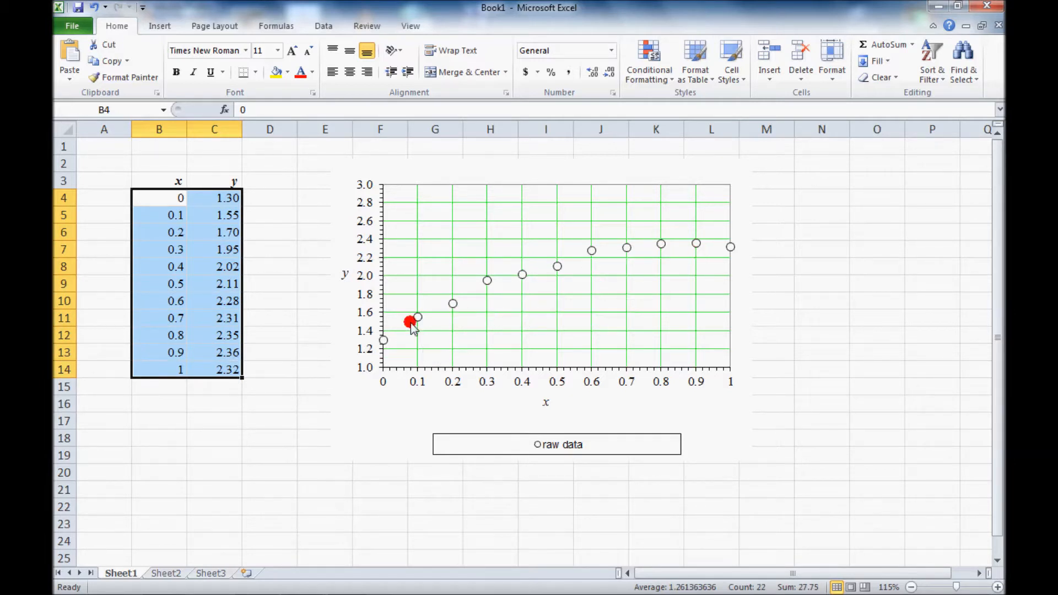
{"action": "scroll", "scroll_direction": "down", "scroll_amount": 3}
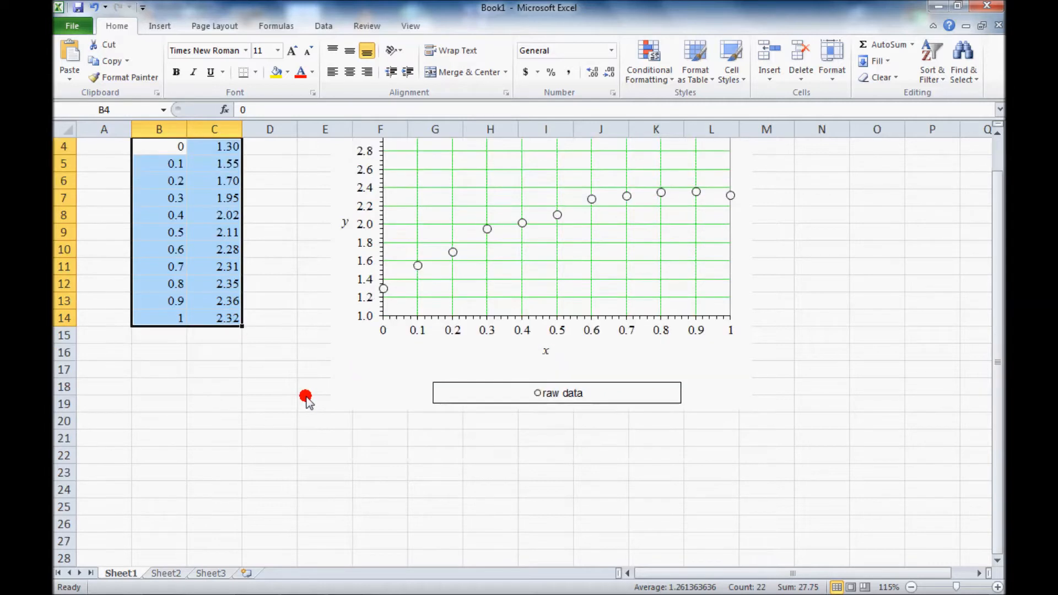
{"action": "left_click", "coordinate": [158, 421]}
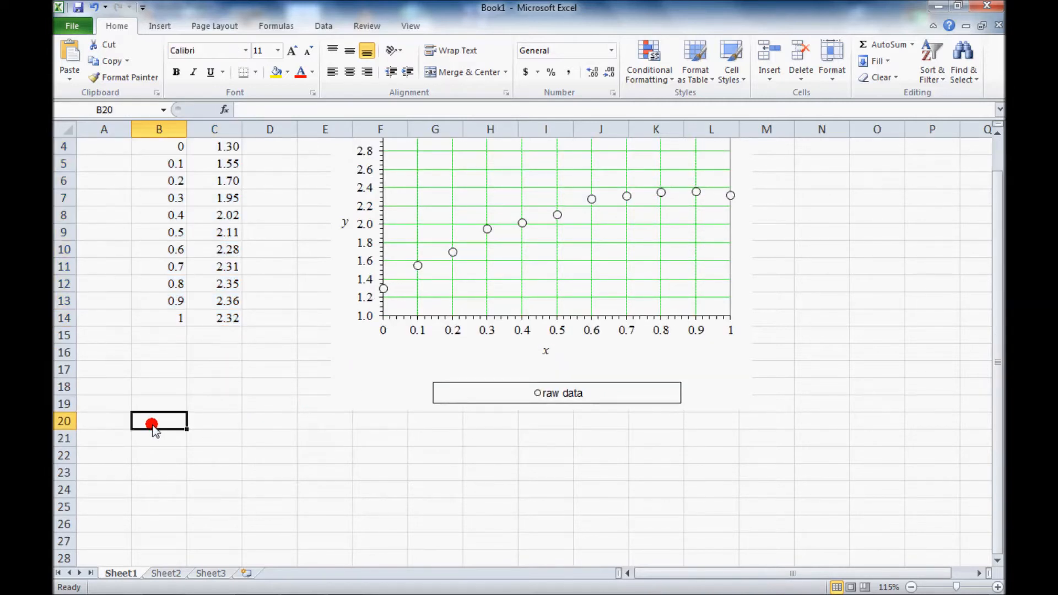
{"action": "type", "text": "Linear"}
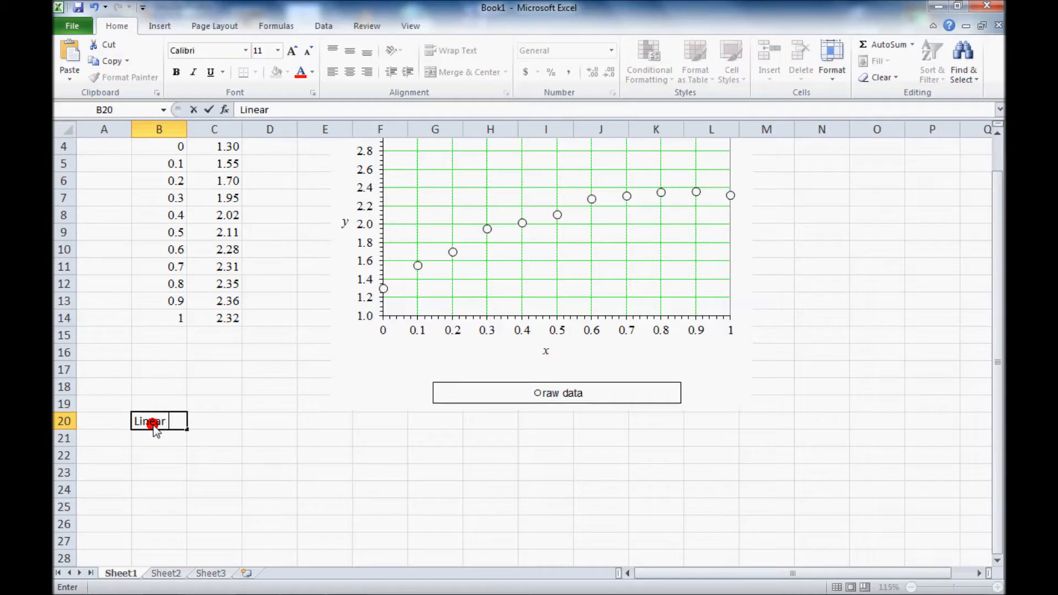
{"action": "type", "text": "Regression"}
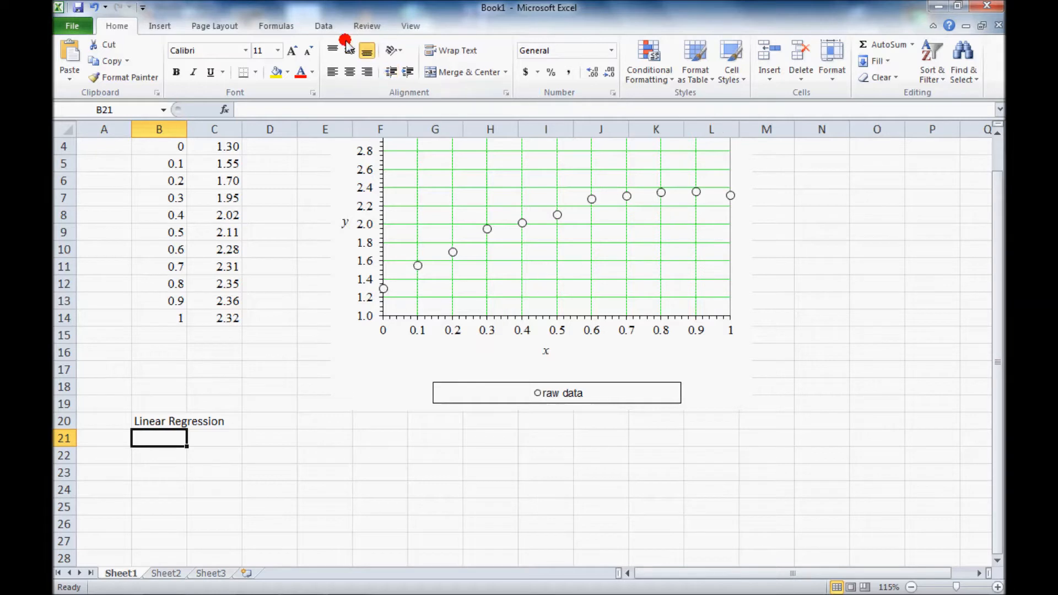
- Start a Regression analysis from the Data Analysis tools
{"action": "left_click", "coordinate": [323, 25]}
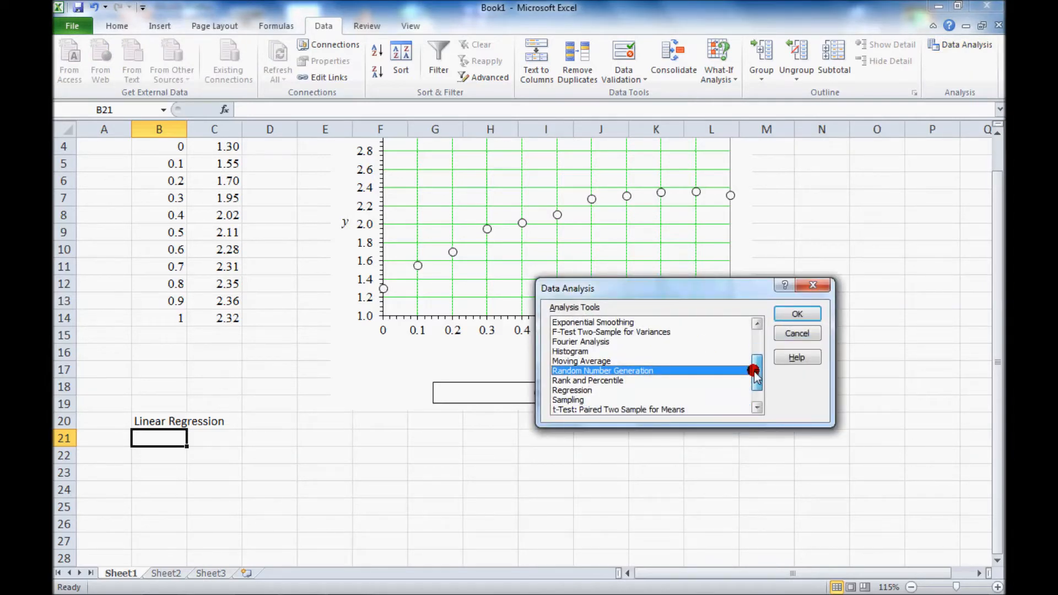
{"action": "left_click", "coordinate": [572, 389]}
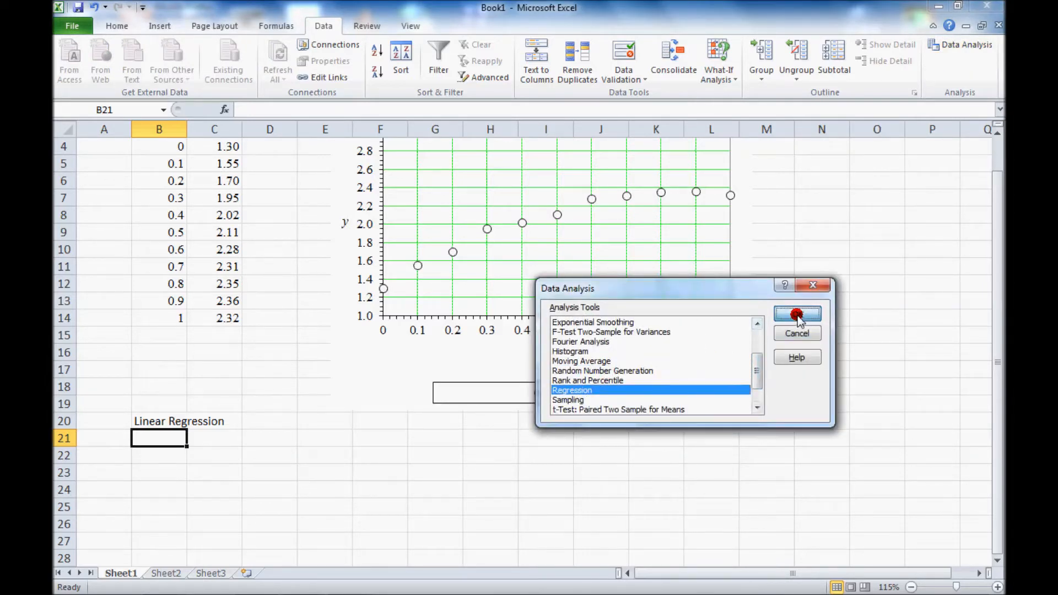
{"action": "left_click", "coordinate": [797, 315]}
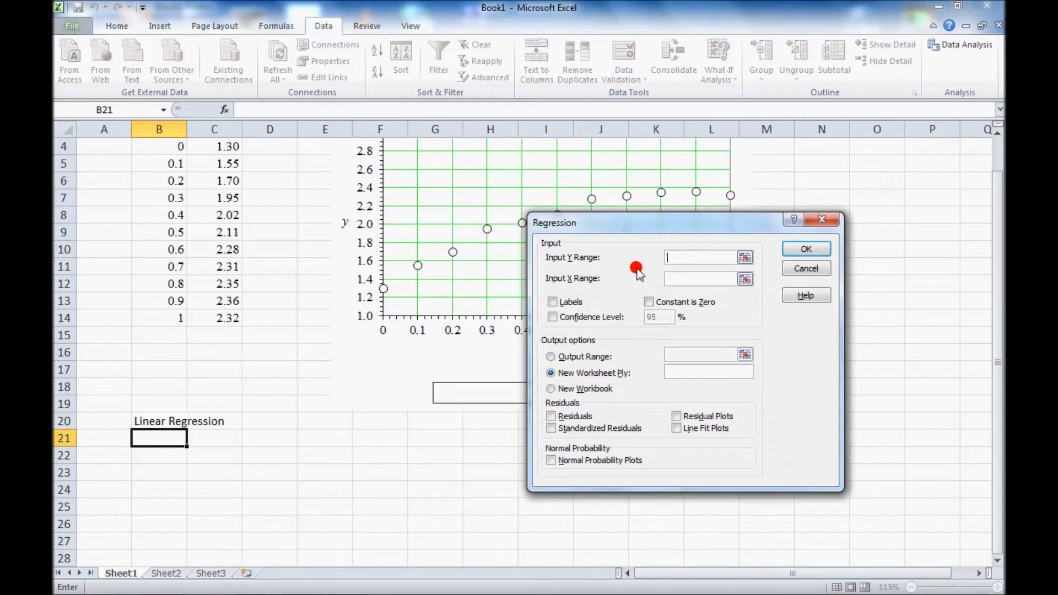
- Set Input Y Range to C4:C14 and Input X Range to B4:B14
{"action": "left_click", "coordinate": [745, 257]}
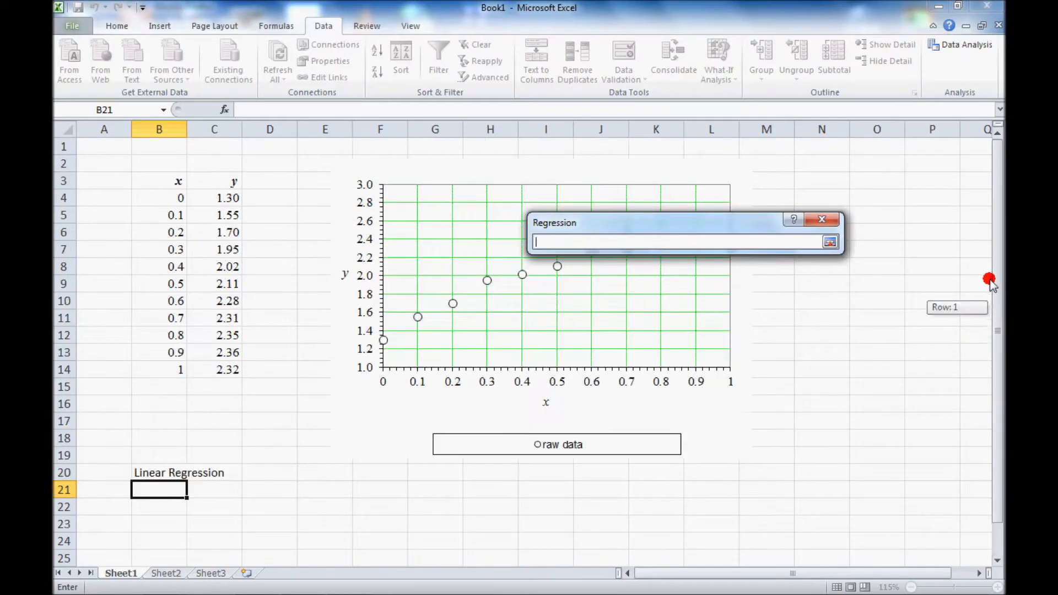
{"action": "left_click_drag", "start_coordinate": [215, 197], "coordinate": [215, 353]}
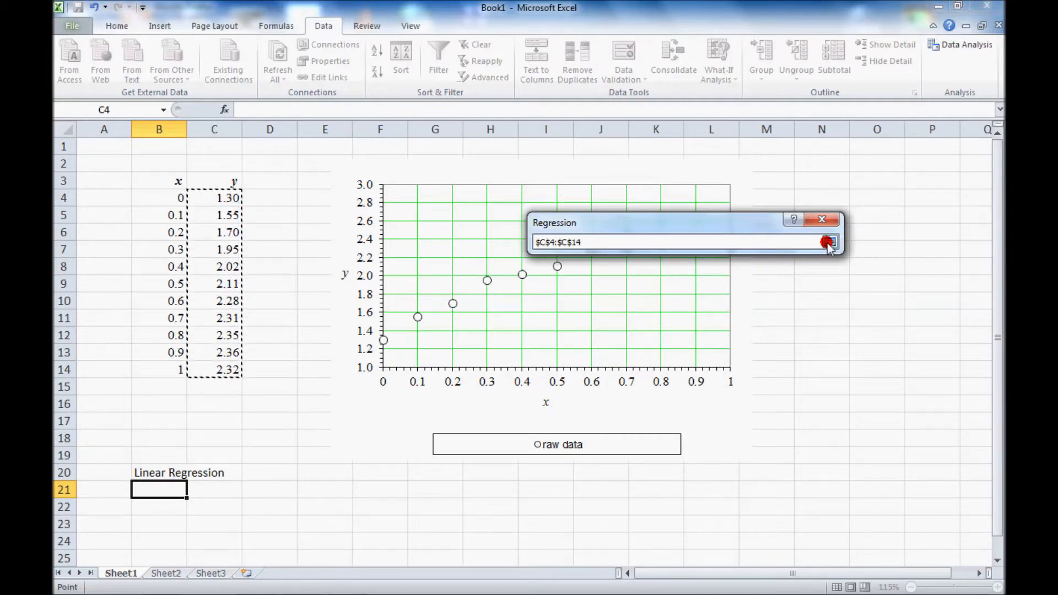
{"action": "left_click", "coordinate": [829, 241]}
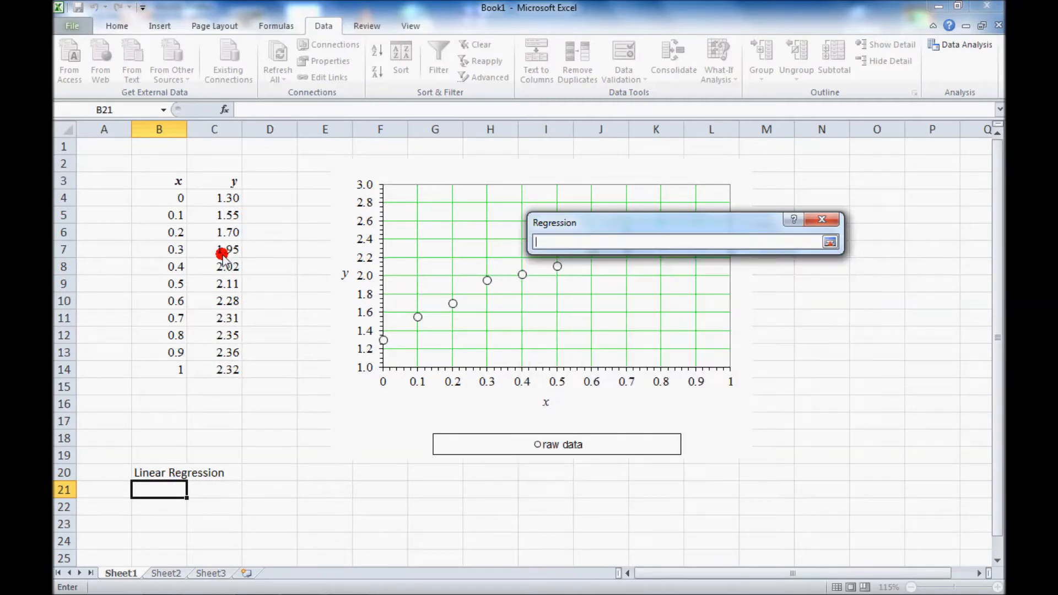
{"action": "left_click_drag", "start_coordinate": [159, 197], "coordinate": [159, 369]}
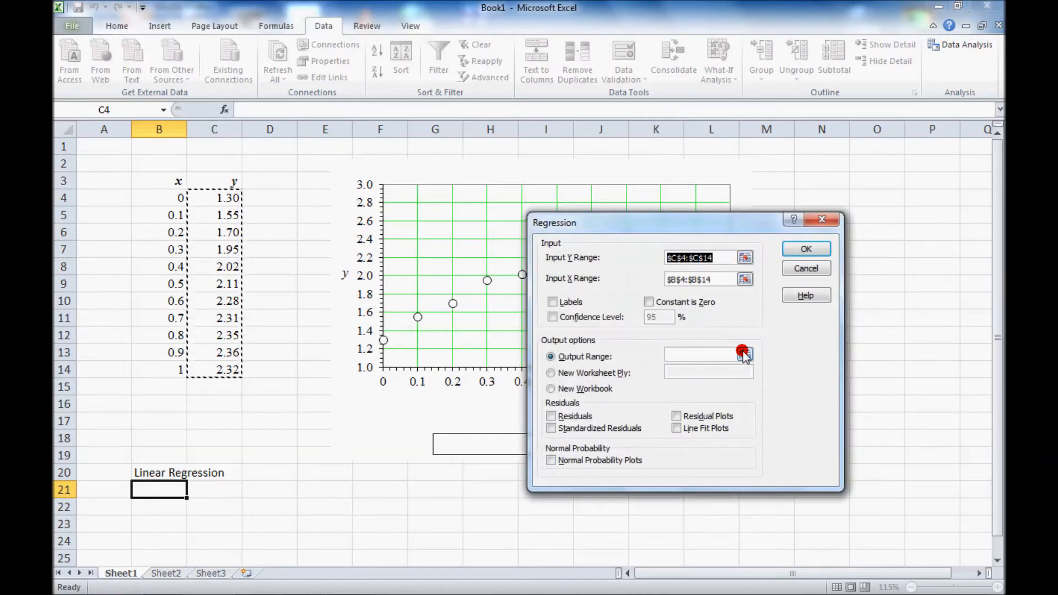
- Set the Output Range to cell B22 and run the regression
{"action": "left_click", "coordinate": [745, 356]}
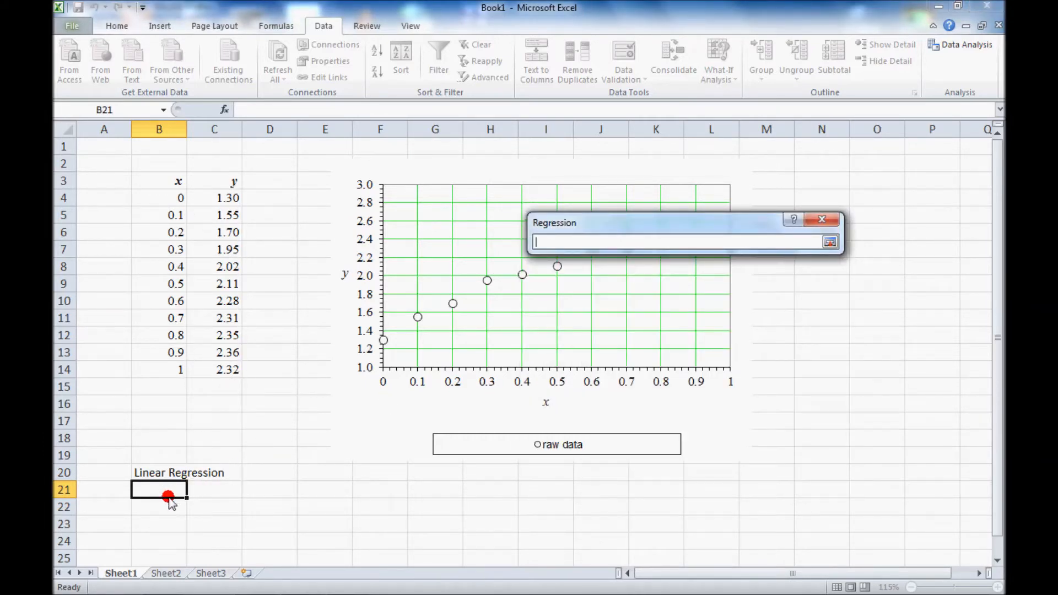
{"action": "left_click", "coordinate": [159, 498]}
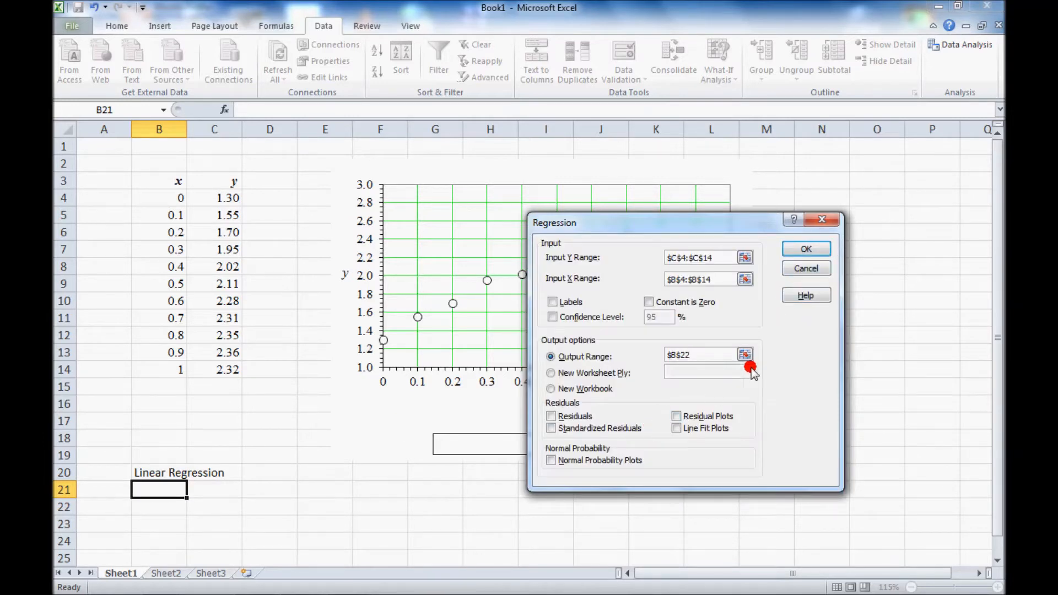
{"action": "left_click", "coordinate": [805, 247]}
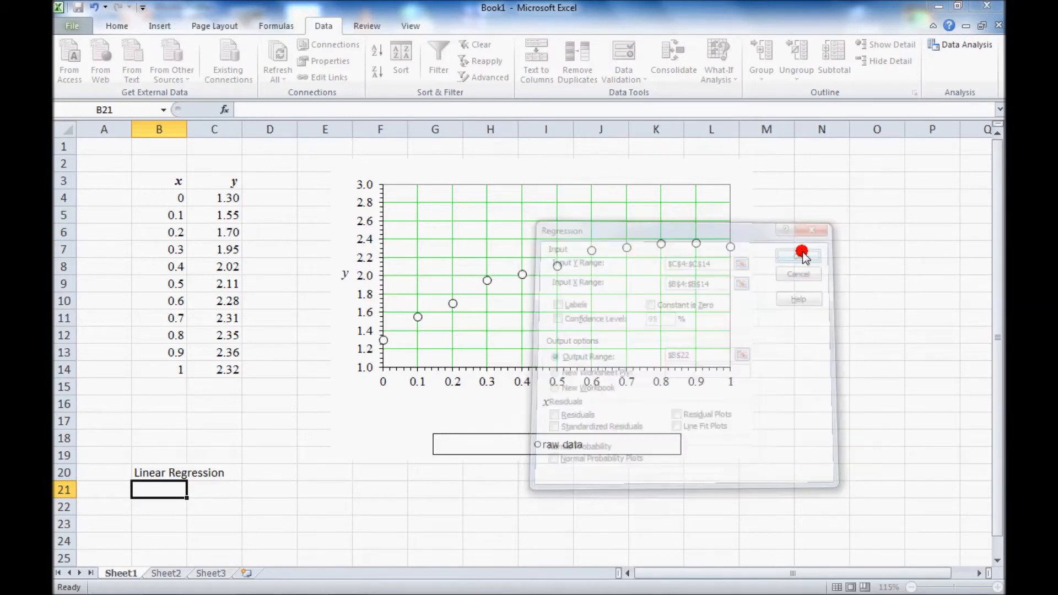
- Review the summary output and read Intercept 1.51045 and X Variable 1 coefficient 1.02455
{"action": "left_click", "coordinate": [797, 256]}
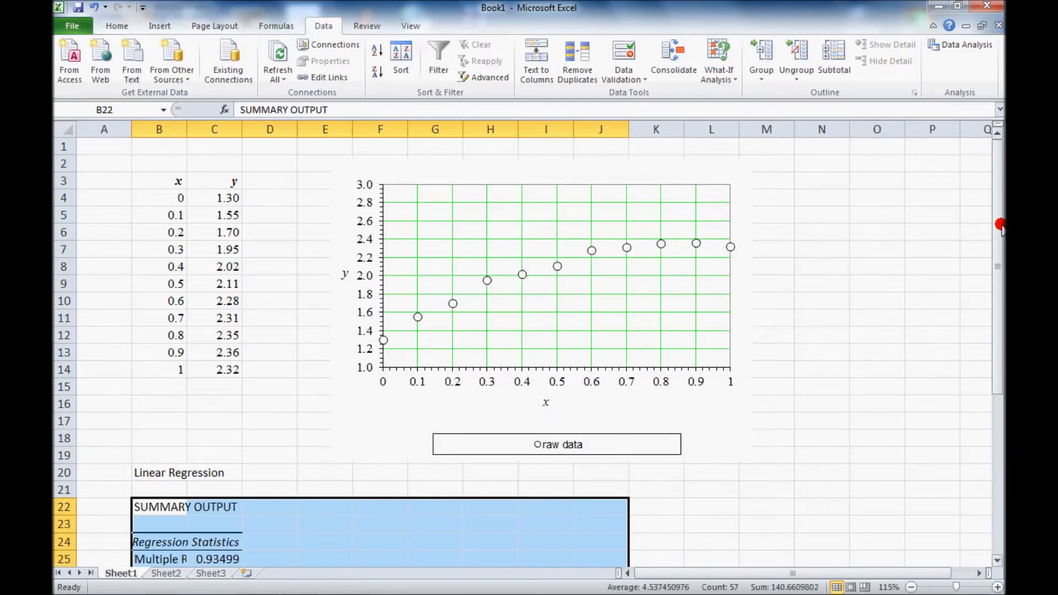
{"action": "scroll", "scroll_direction": "down", "scroll_amount": 3}
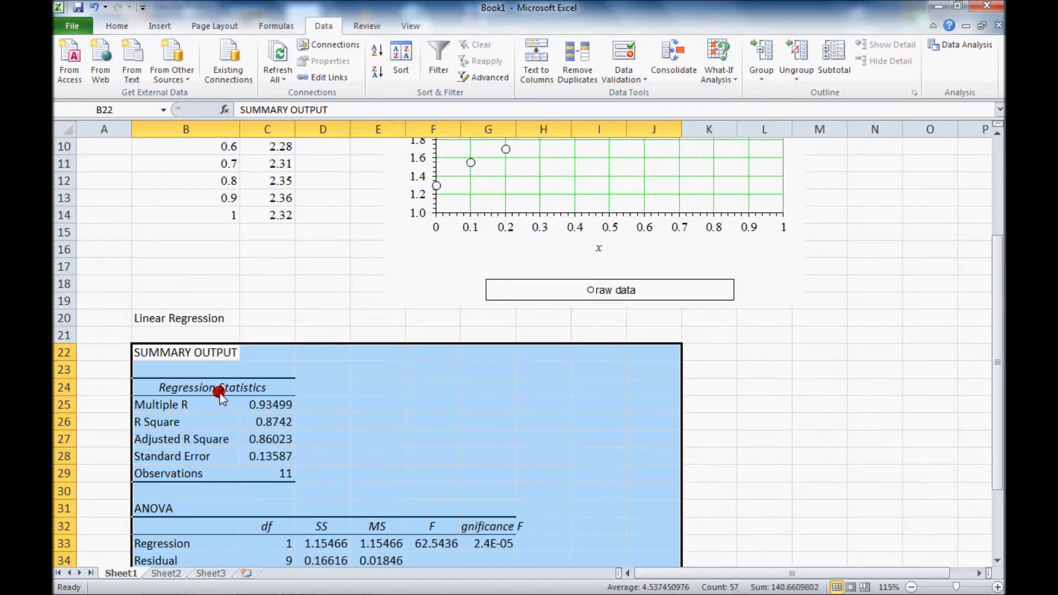
{"action": "mouse_move", "coordinate": [245, 413]}
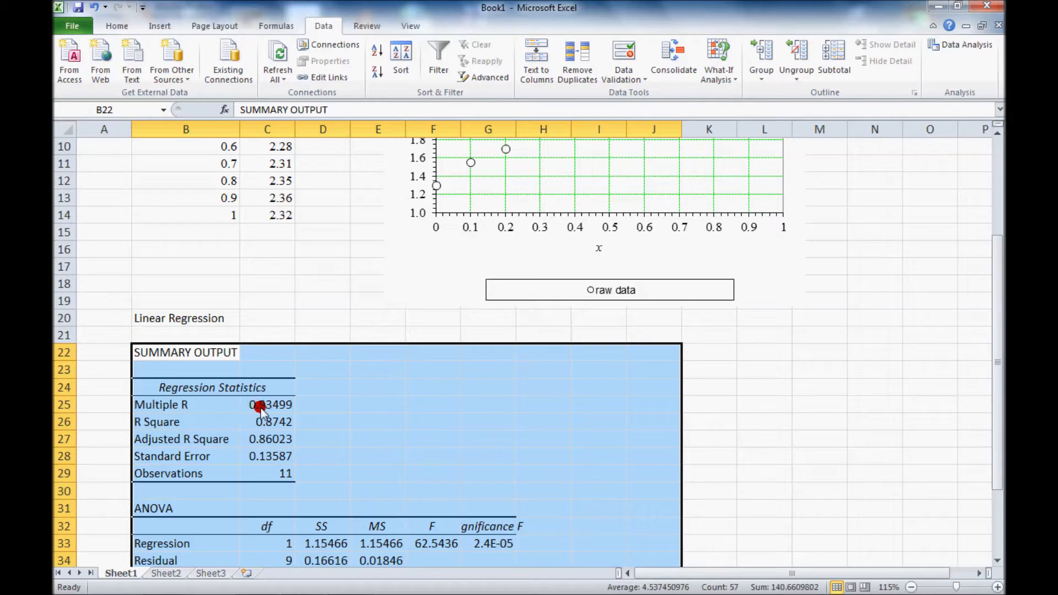
{"action": "scroll", "scroll_direction": "down", "scroll_amount": 3}
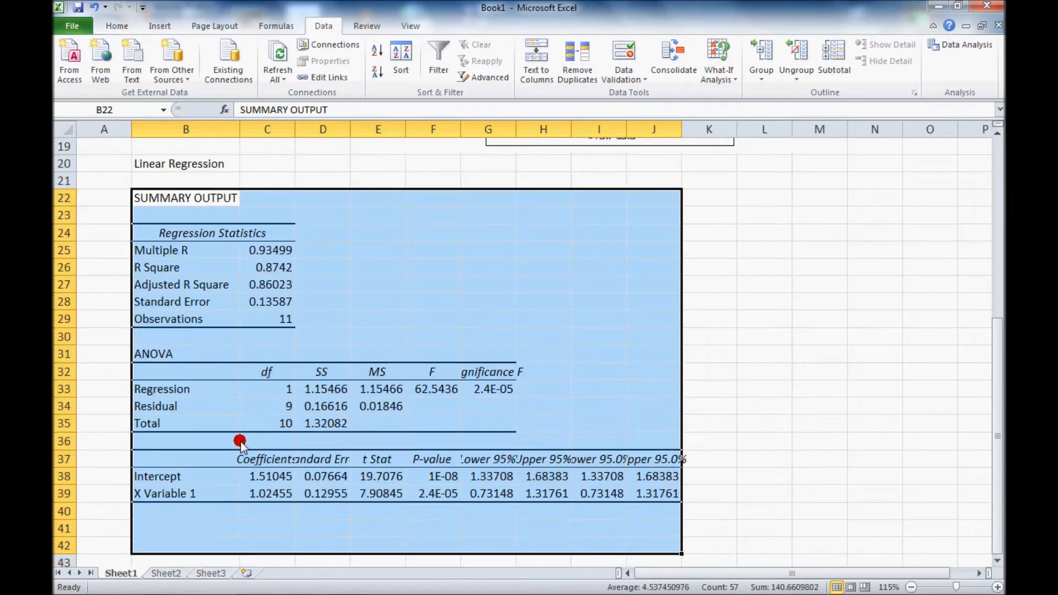
{"action": "mouse_move", "coordinate": [273, 499]}
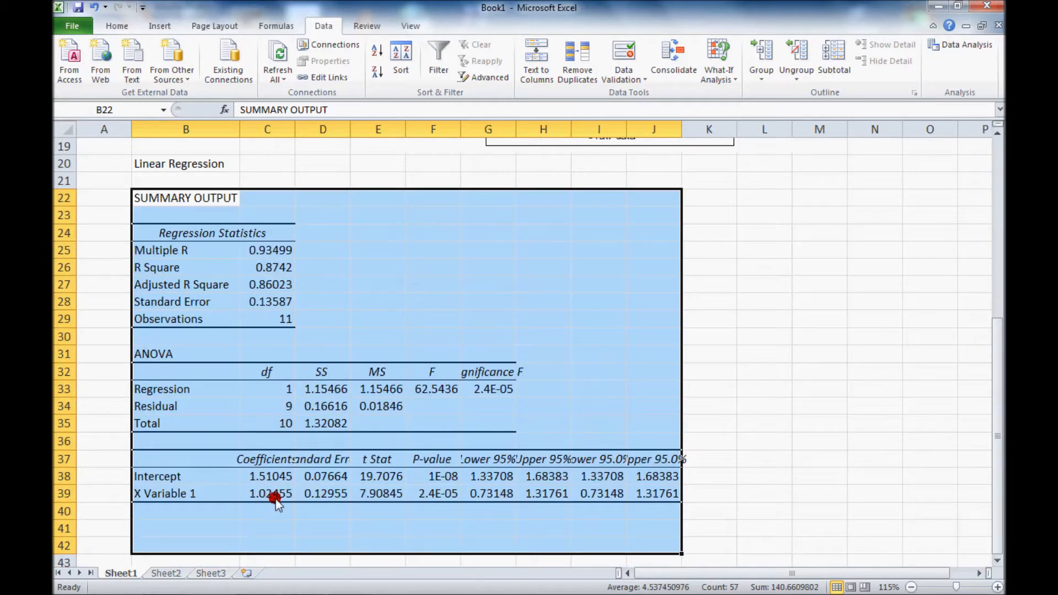
{"action": "mouse_move", "coordinate": [271, 483]}
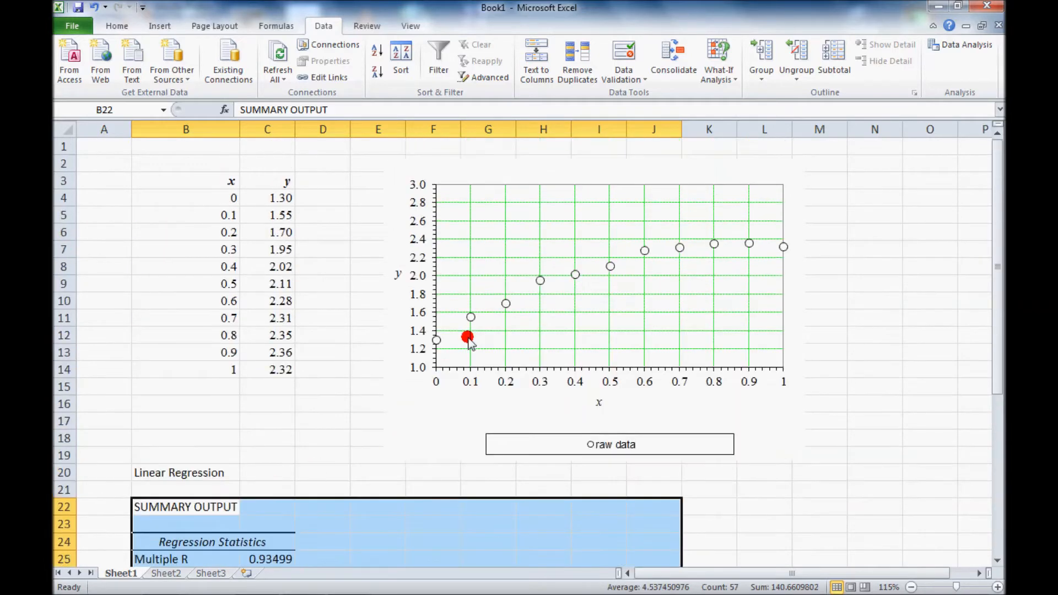
{"action": "mouse_move", "coordinate": [375, 396]}
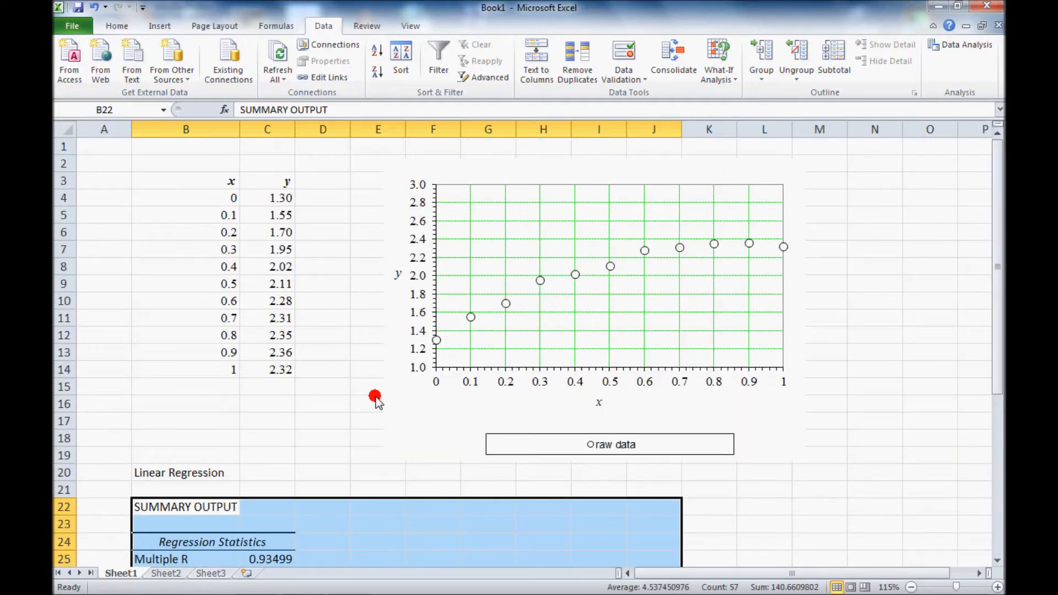
{"action": "scroll", "scroll_direction": "down", "scroll_amount": 3}
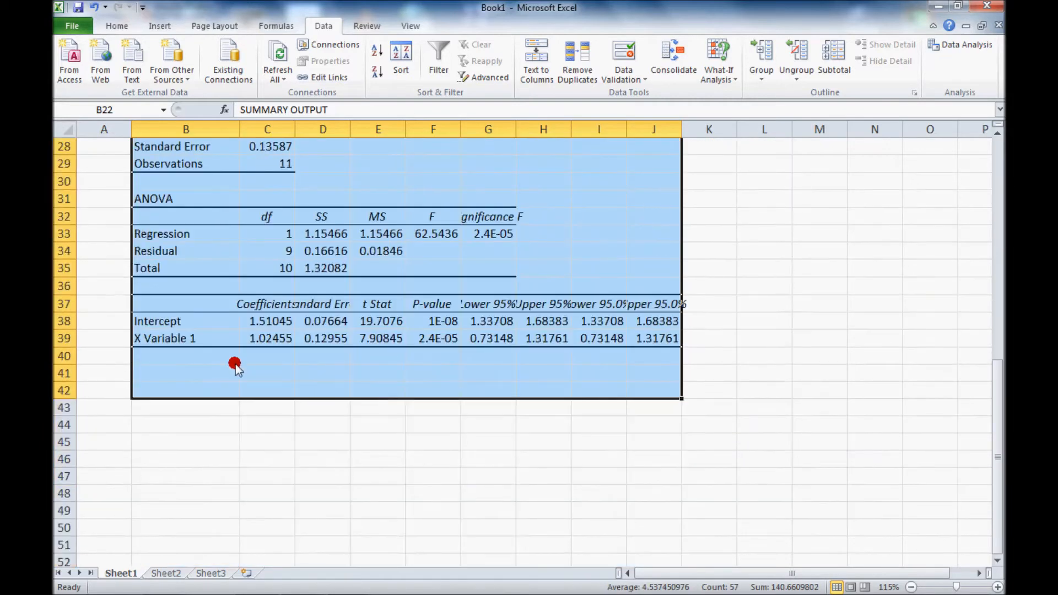
{"action": "left_click", "coordinate": [266, 321]}
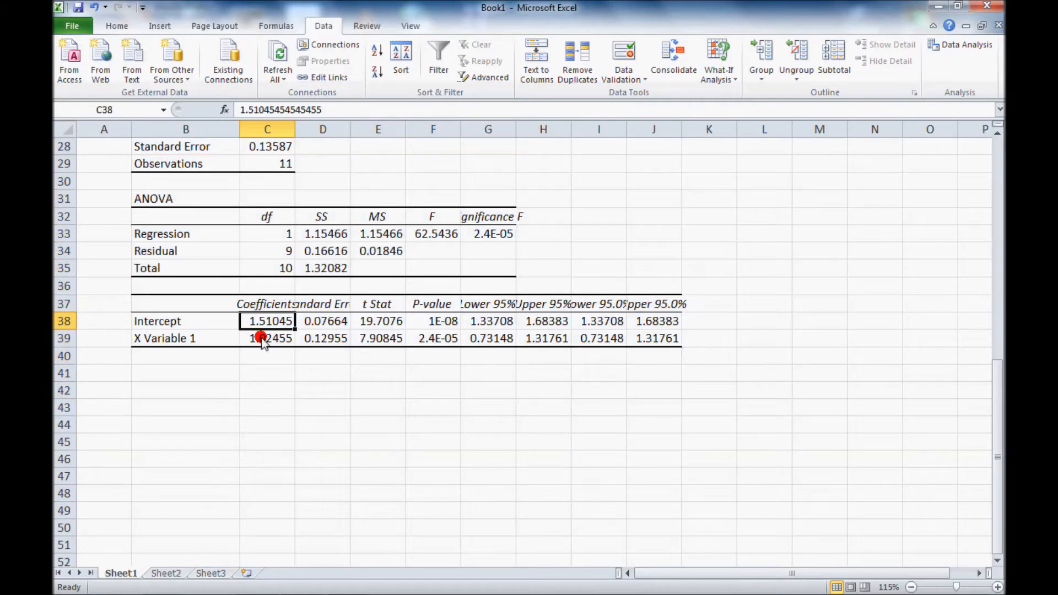
{"action": "left_click", "coordinate": [266, 338]}
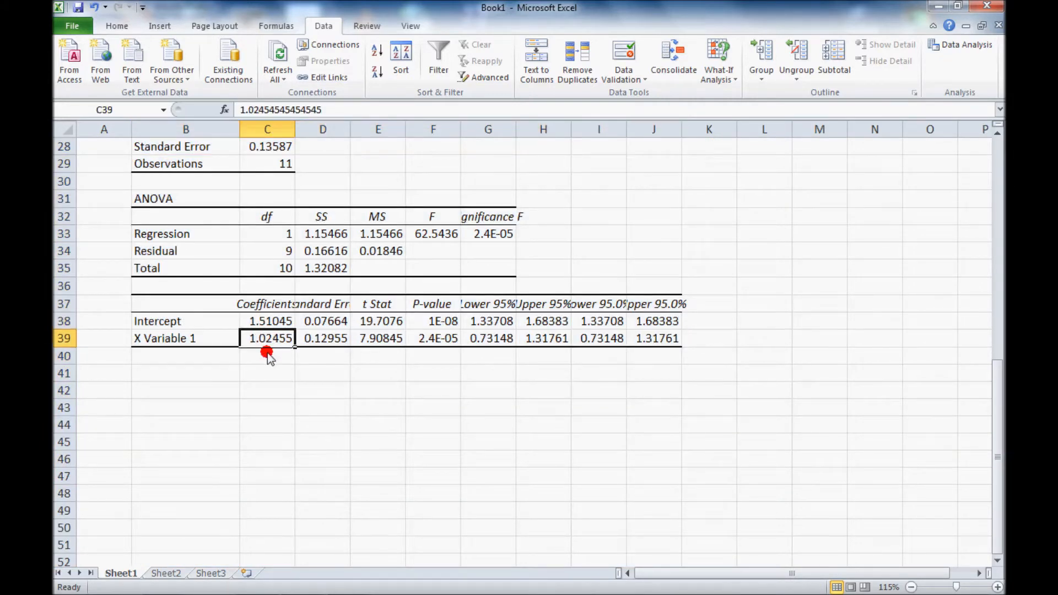
{"action": "mouse_move", "coordinate": [289, 539]}
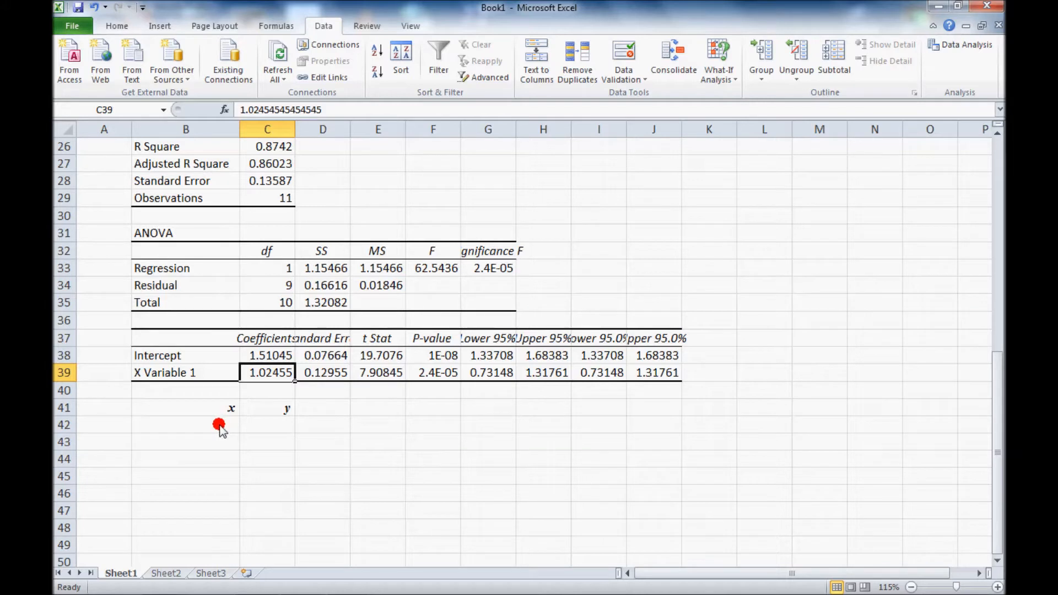
{"action": "mouse_move", "coordinate": [226, 430]}
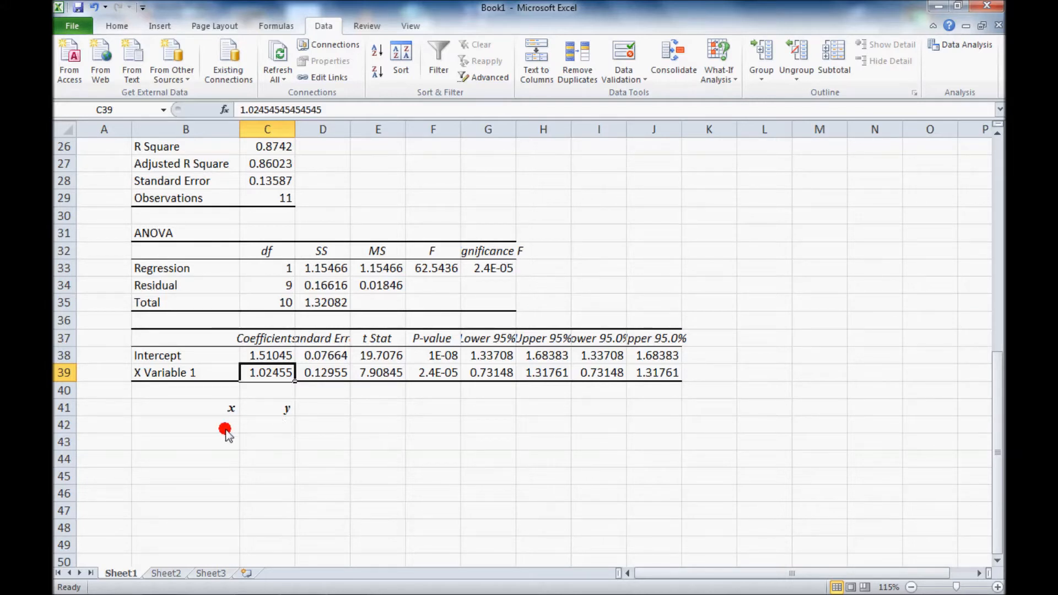
- Enter x value 0 under the x heading and begin a formula beside it
{"action": "left_click", "coordinate": [185, 424]}
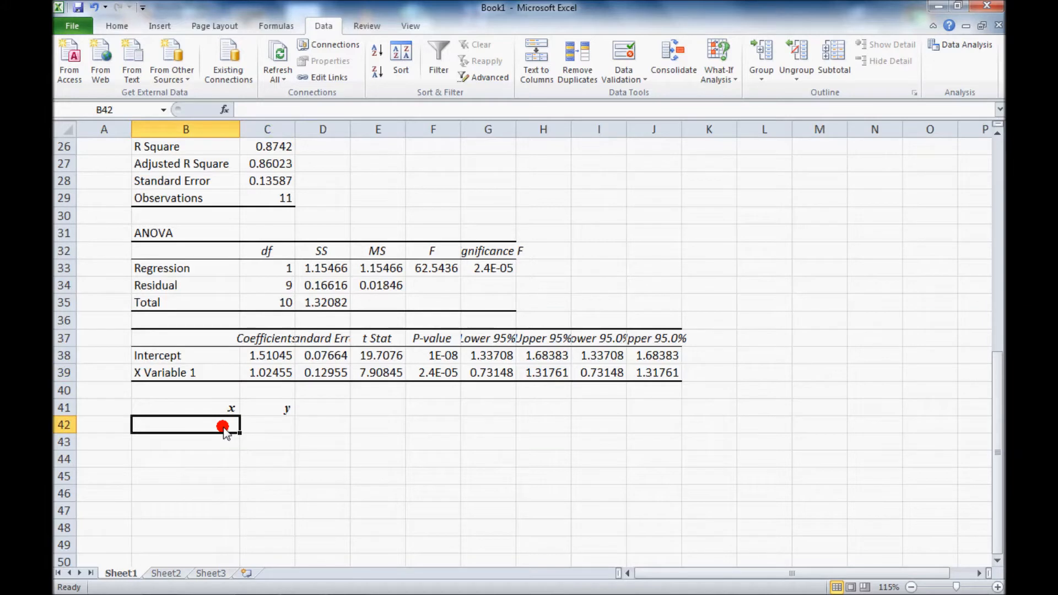
{"action": "type", "text": "0"}
{"action": "left_click", "coordinate": [185, 442]}
{"action": "type", "text": "1"}
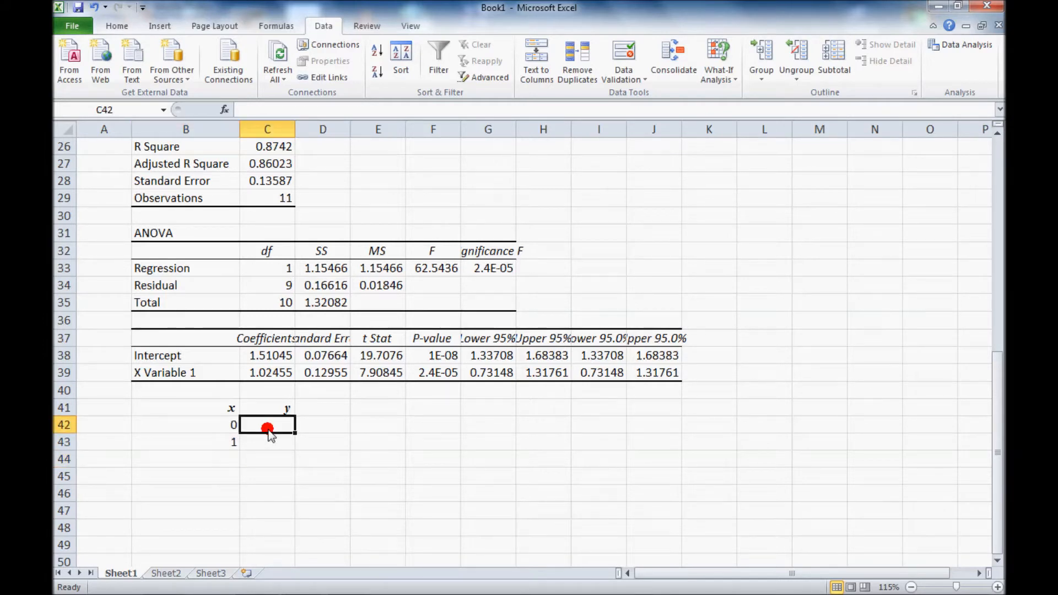
{"action": "type", "text": "="}
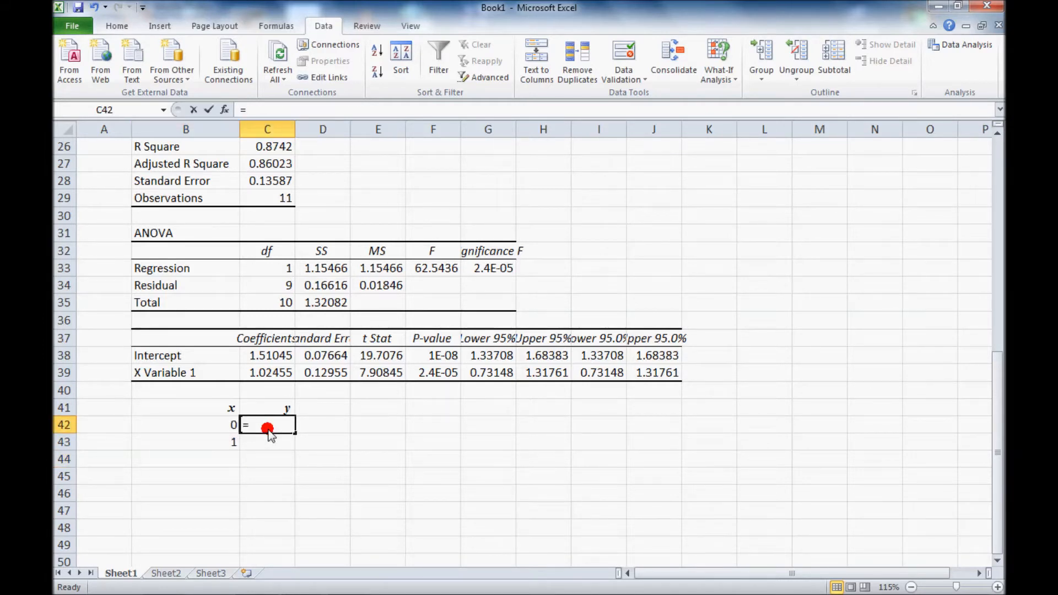
- Compute y for x = 0 as C38+C39*B42 and copy the formula down to x = 1
{"action": "left_click", "coordinate": [270, 356]}
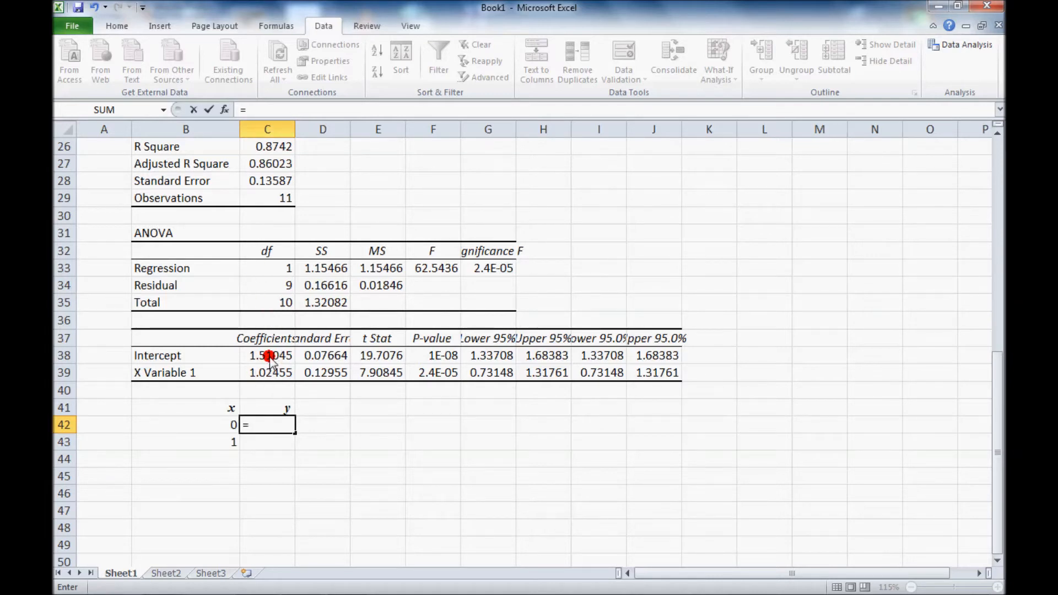
{"action": "left_click", "coordinate": [268, 356]}
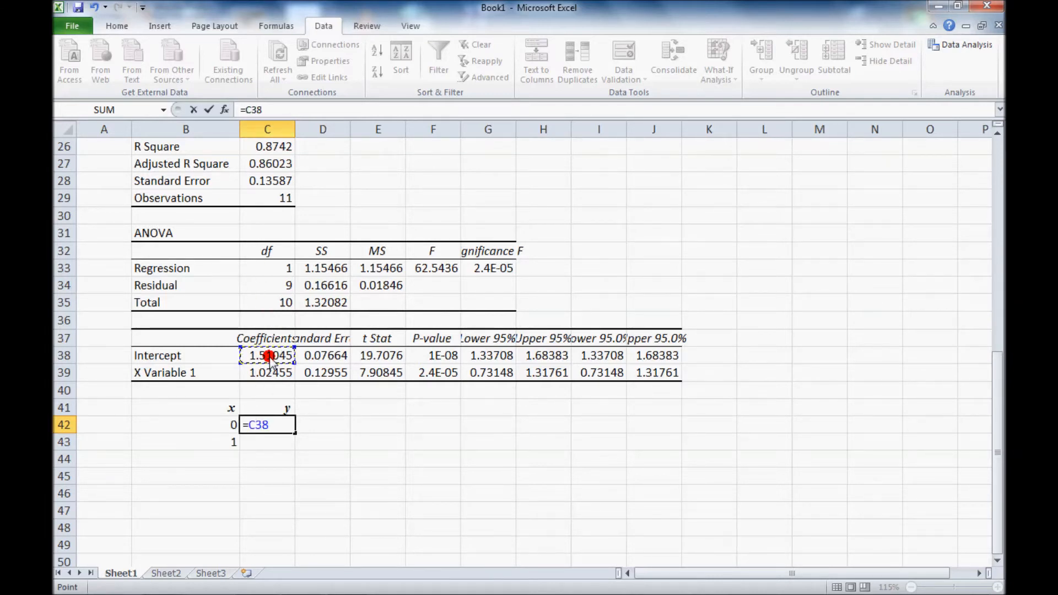
{"action": "type", "text": "+"}
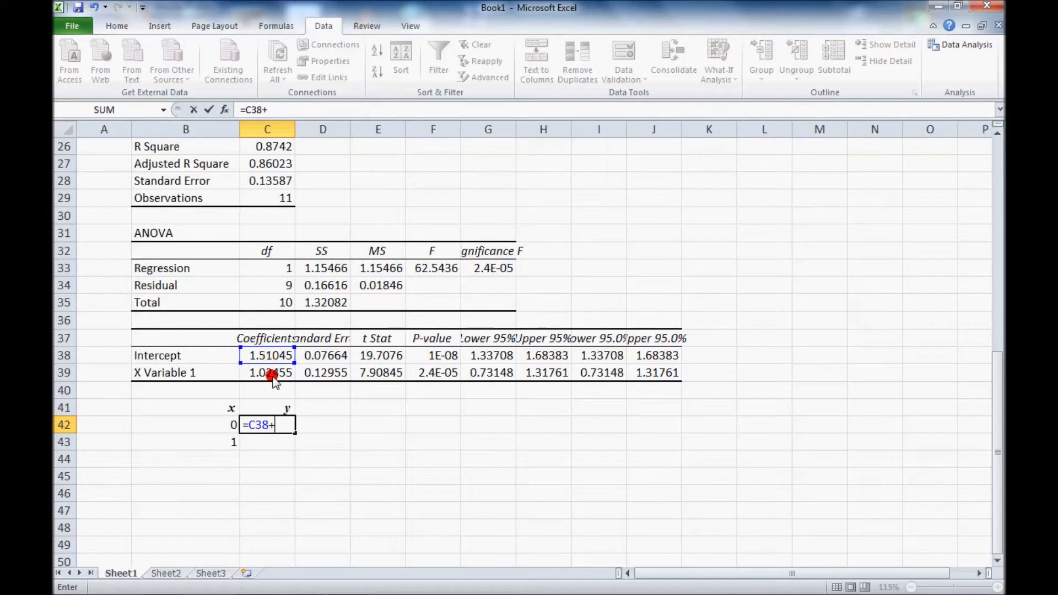
{"action": "left_click", "coordinate": [266, 372]}
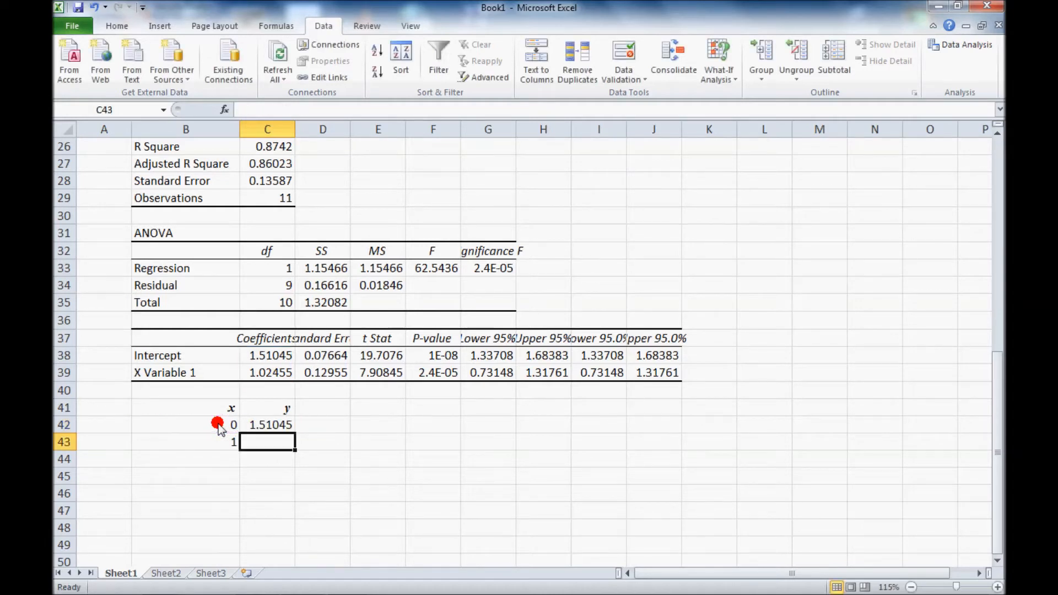
{"action": "left_click", "coordinate": [266, 425]}
{"action": "type", "text": "=C39+C40*B43"}
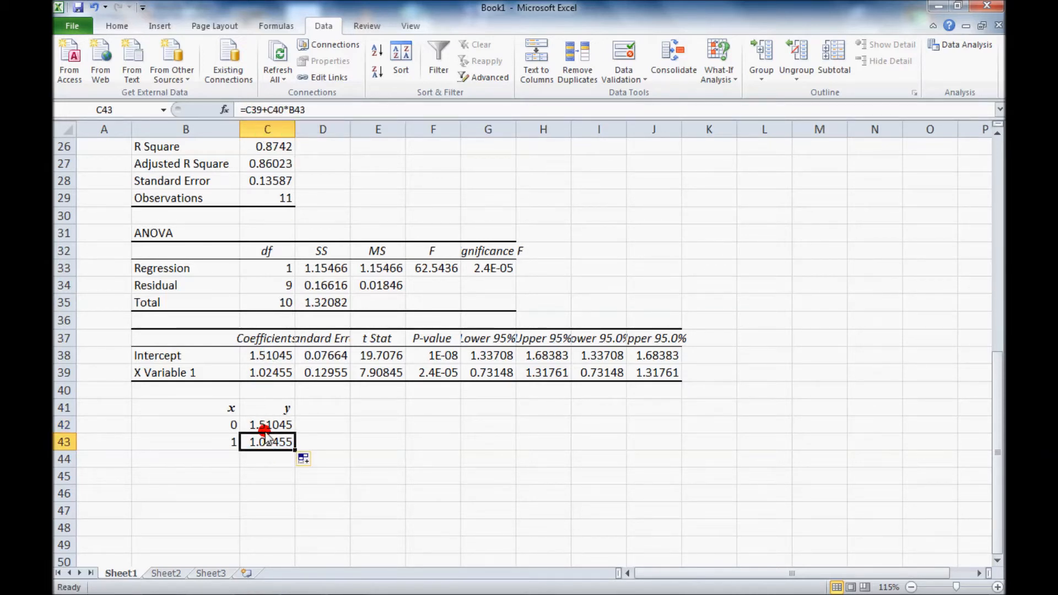
{"action": "left_click", "coordinate": [266, 424]}
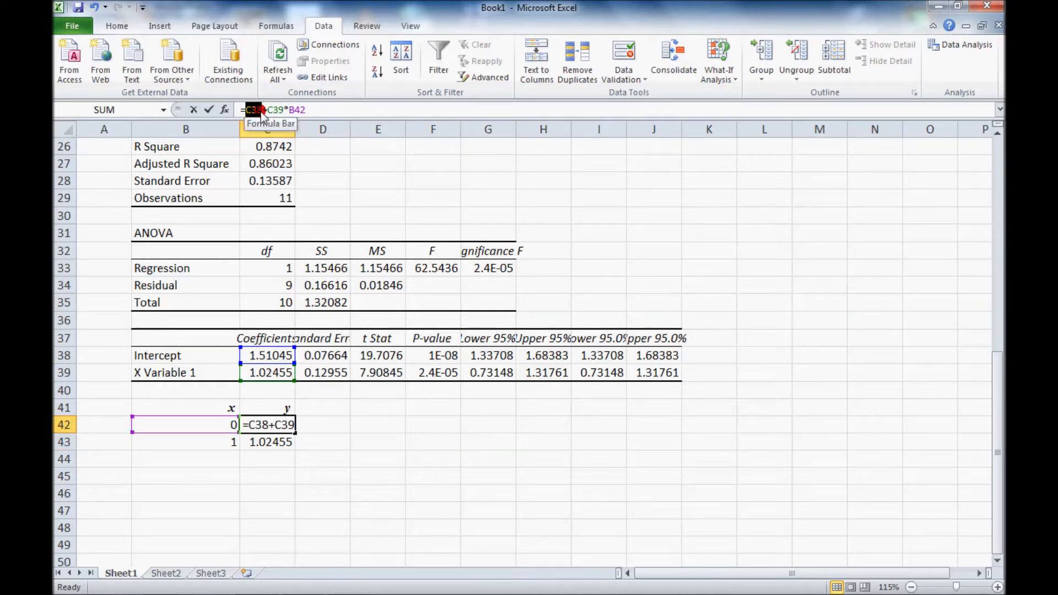
- Make the coefficient references absolute ($C$38, $C$39) so x = 1 gives 2.535
{"action": "key", "text": "f4"}
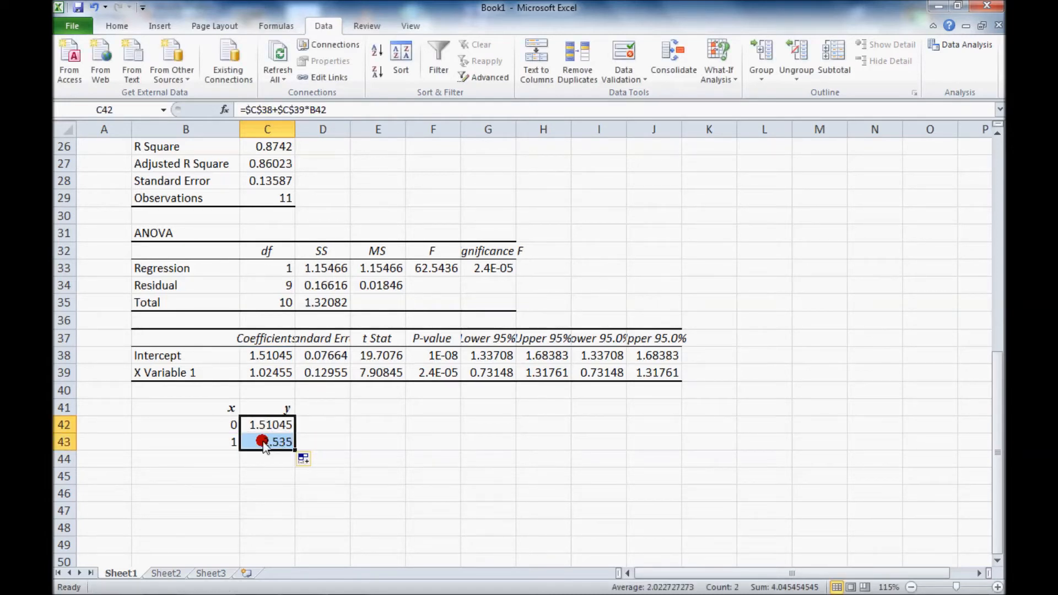
{"action": "left_click", "coordinate": [267, 442]}
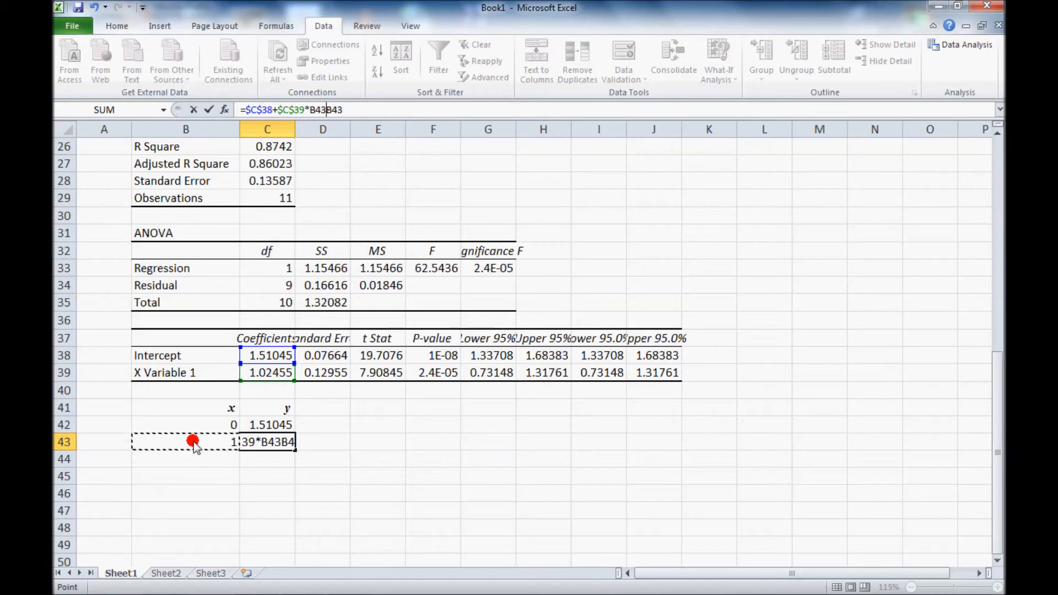
{"action": "mouse_move", "coordinate": [316, 470]}
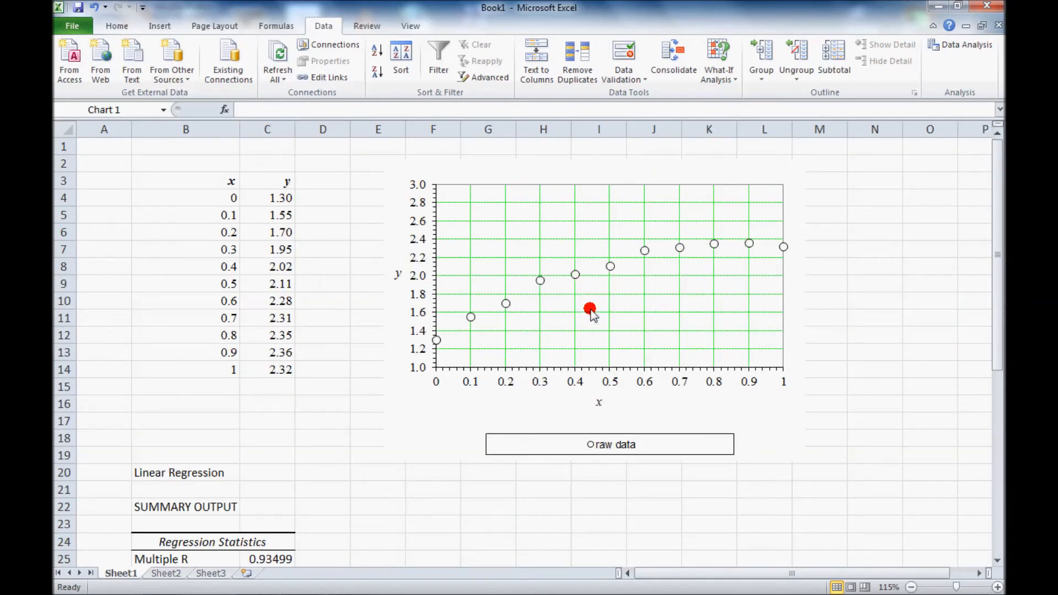
- Add a new chart series named 'linear fit' via Select Data
{"action": "right_click", "coordinate": [590, 311]}
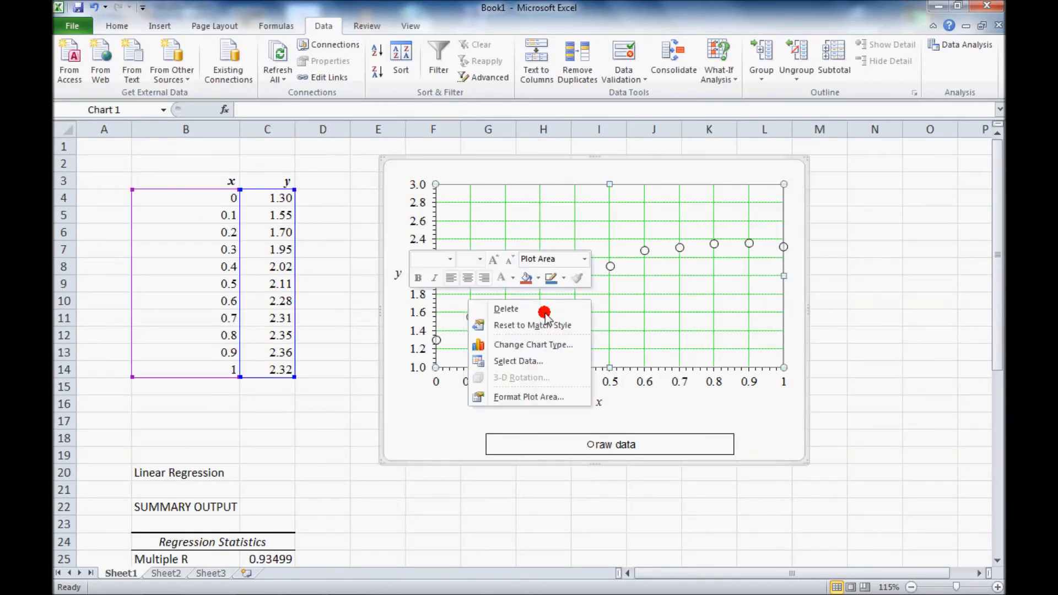
{"action": "left_click", "coordinate": [443, 281]}
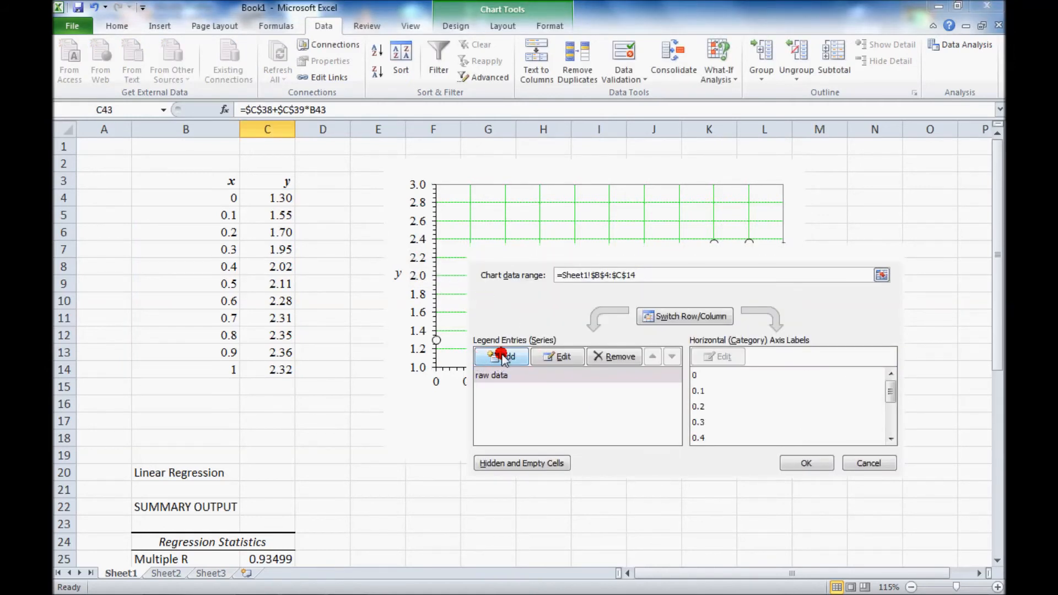
{"action": "left_click", "coordinate": [500, 356]}
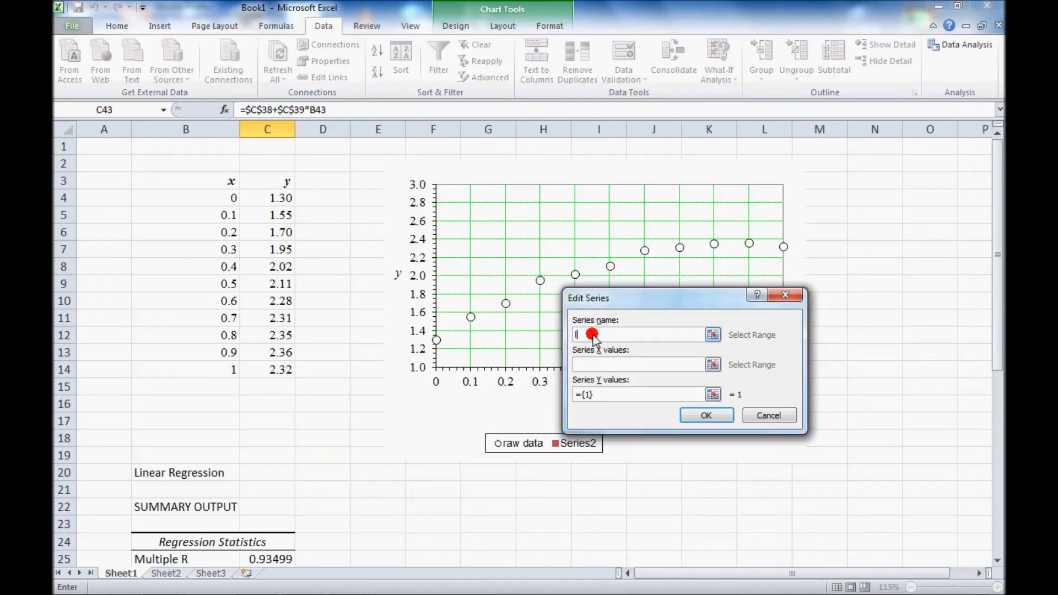
{"action": "type", "text": "linear fit"}
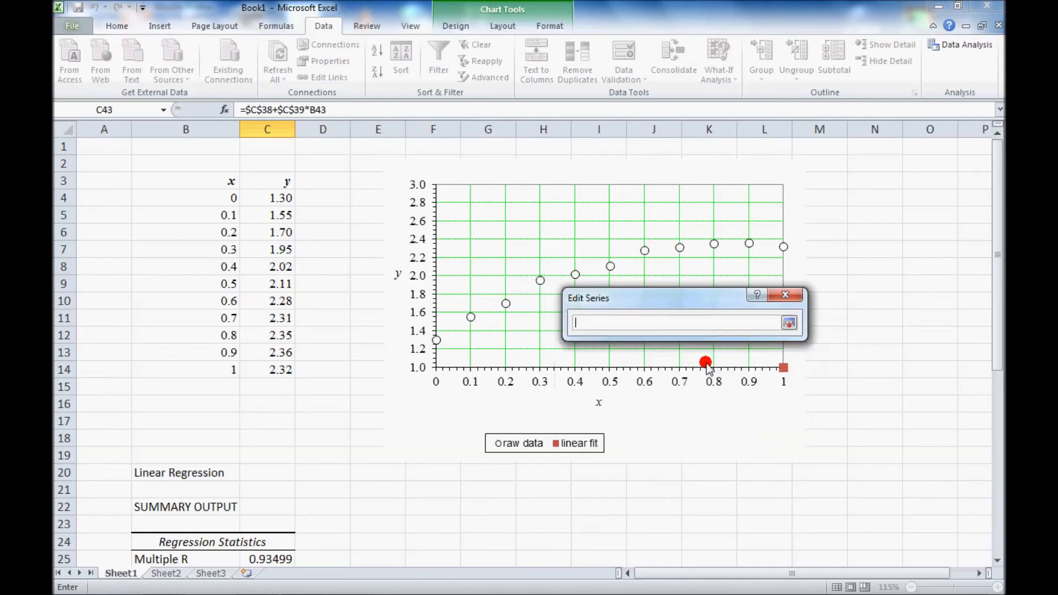
- Set the series X values to B42:B43 and Y values to C42:C43 and confirm
{"action": "scroll", "scroll_direction": "down", "scroll_amount": 3}
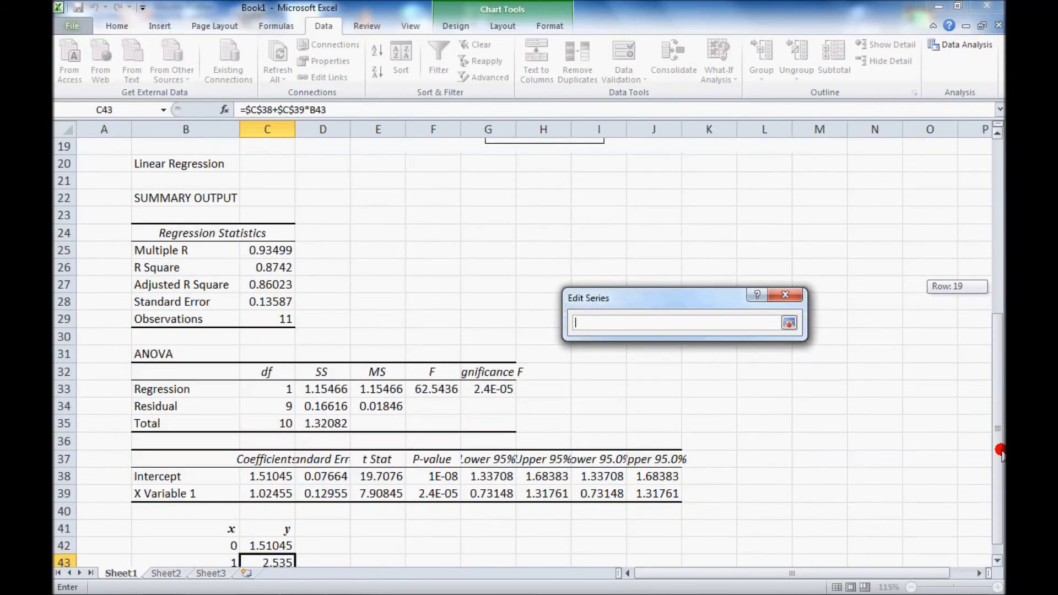
{"action": "left_click", "coordinate": [205, 534]}
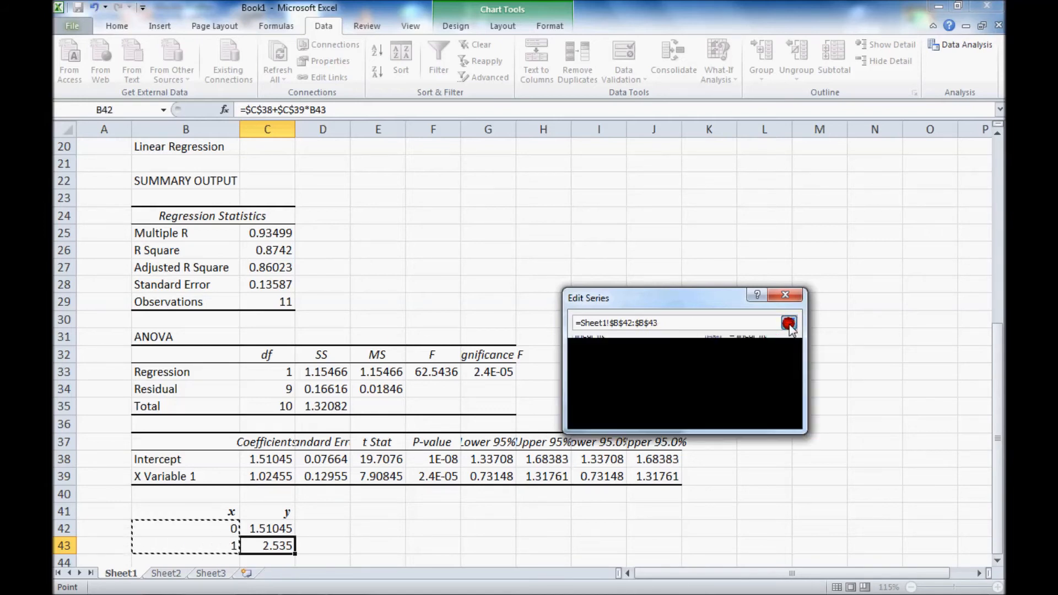
{"action": "left_click", "coordinate": [788, 323]}
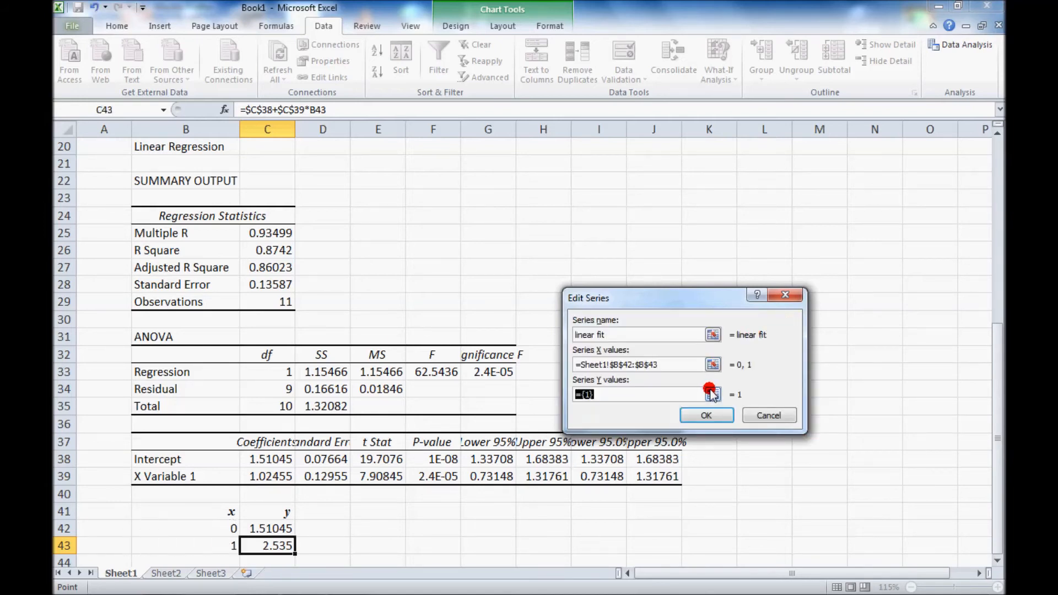
{"action": "left_click", "coordinate": [713, 395]}
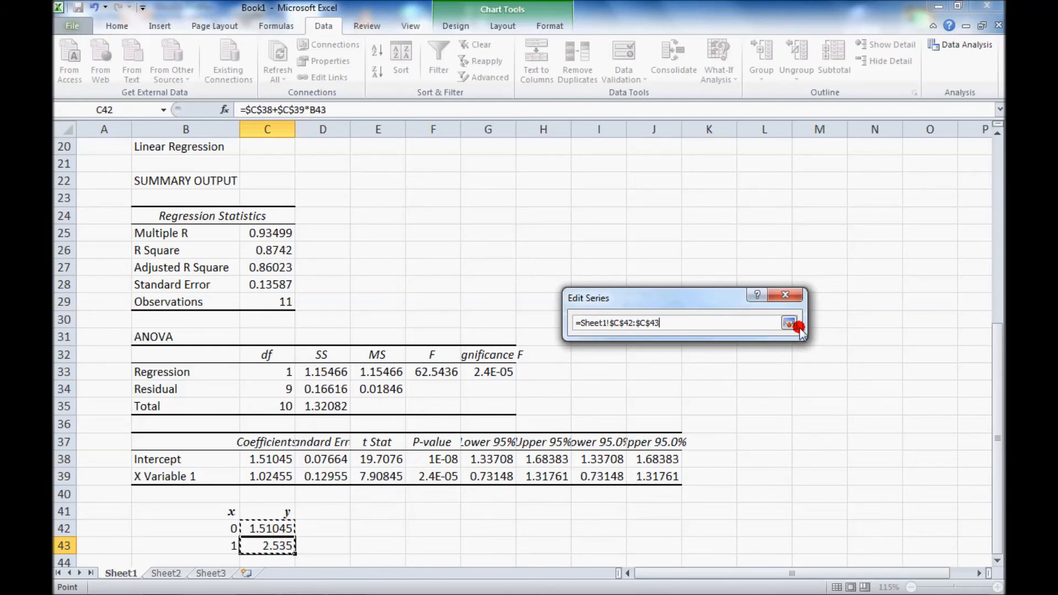
{"action": "left_click", "coordinate": [789, 323]}
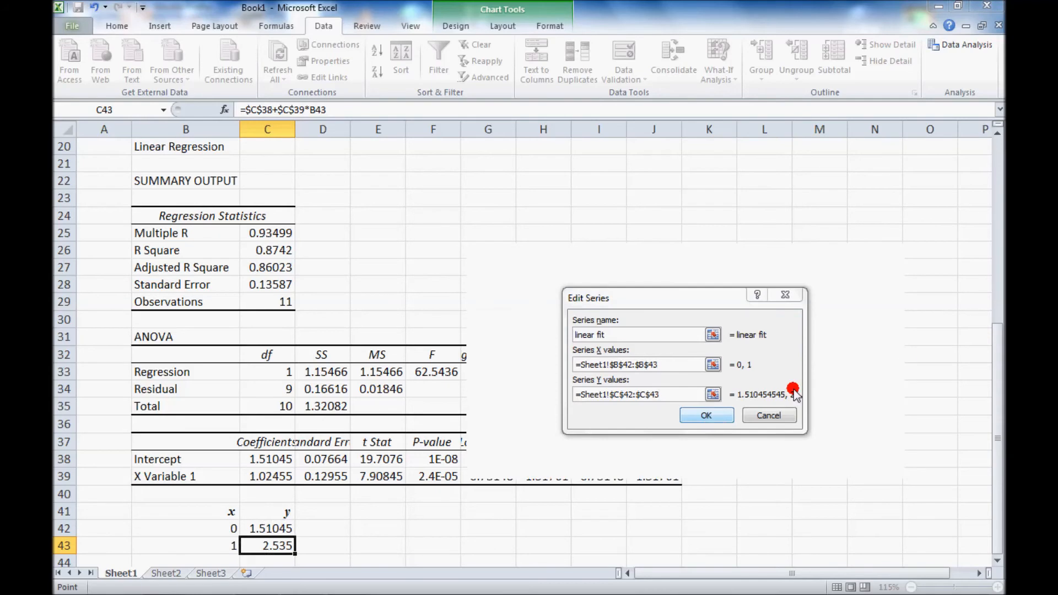
{"action": "left_click", "coordinate": [706, 416]}
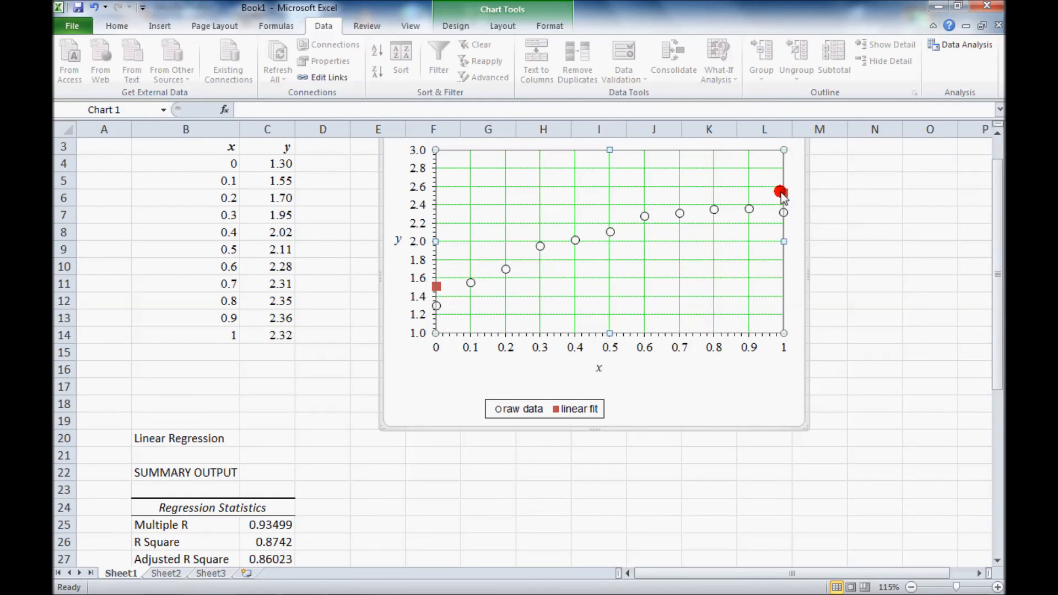
- Format the linear fit series with Marker Options set to None
{"action": "right_click", "coordinate": [781, 192]}
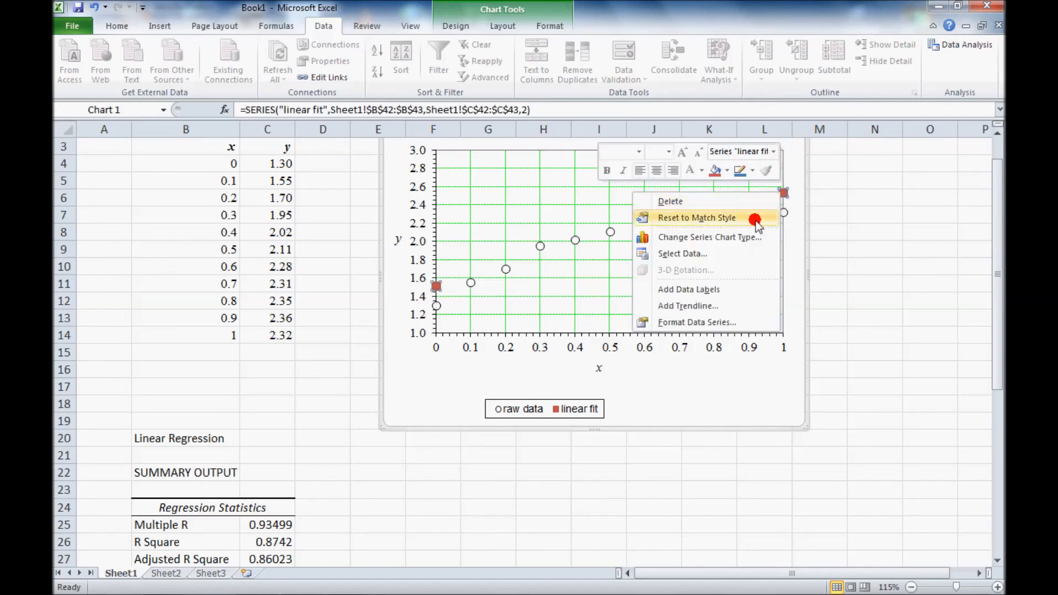
{"action": "mouse_move", "coordinate": [709, 322]}
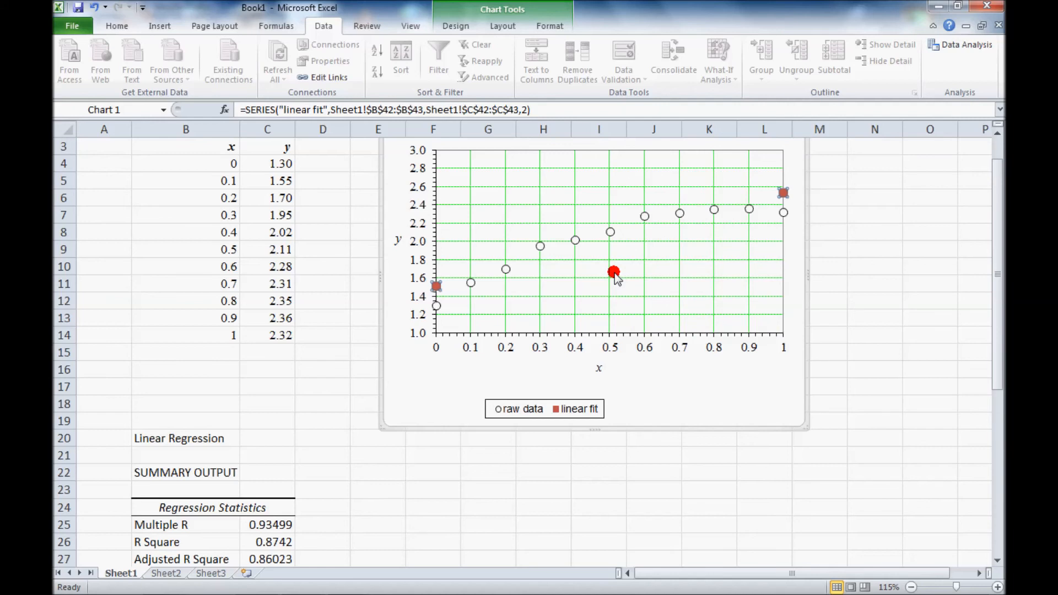
{"action": "double_click", "coordinate": [613, 272]}
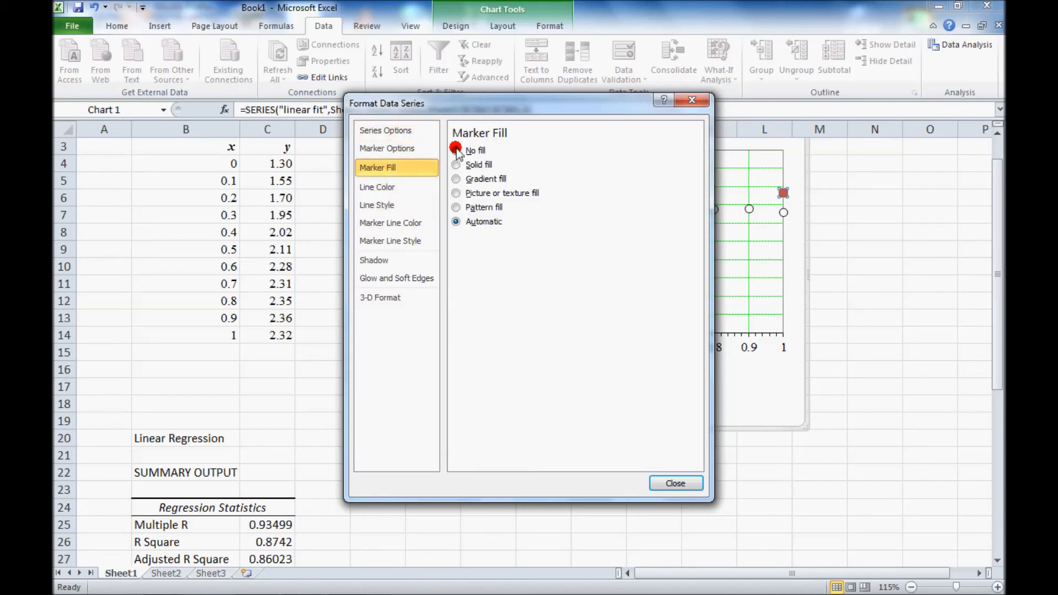
{"action": "left_click", "coordinate": [386, 147]}
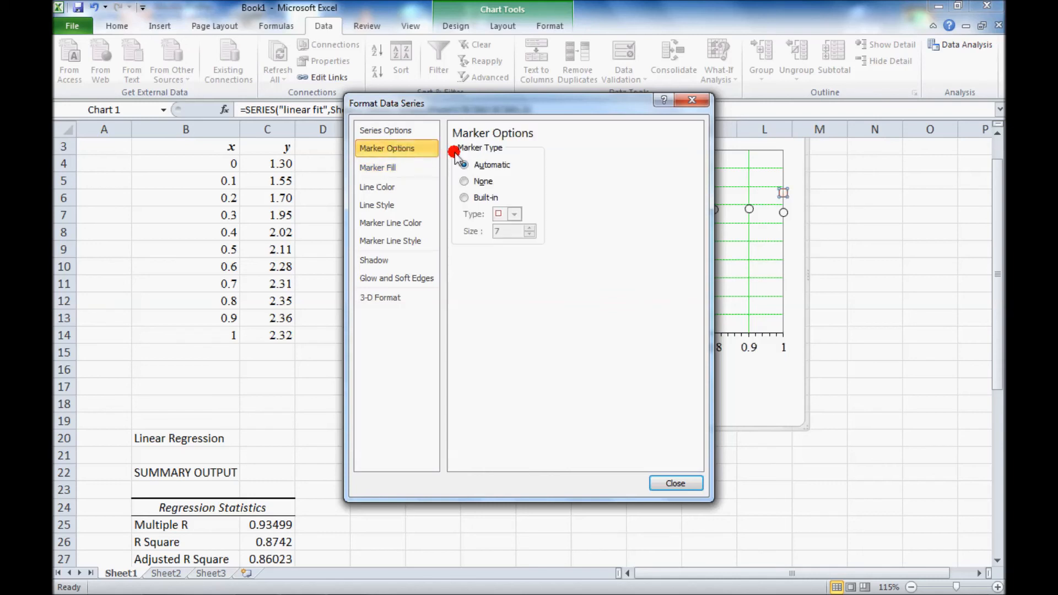
{"action": "left_click", "coordinate": [464, 181]}
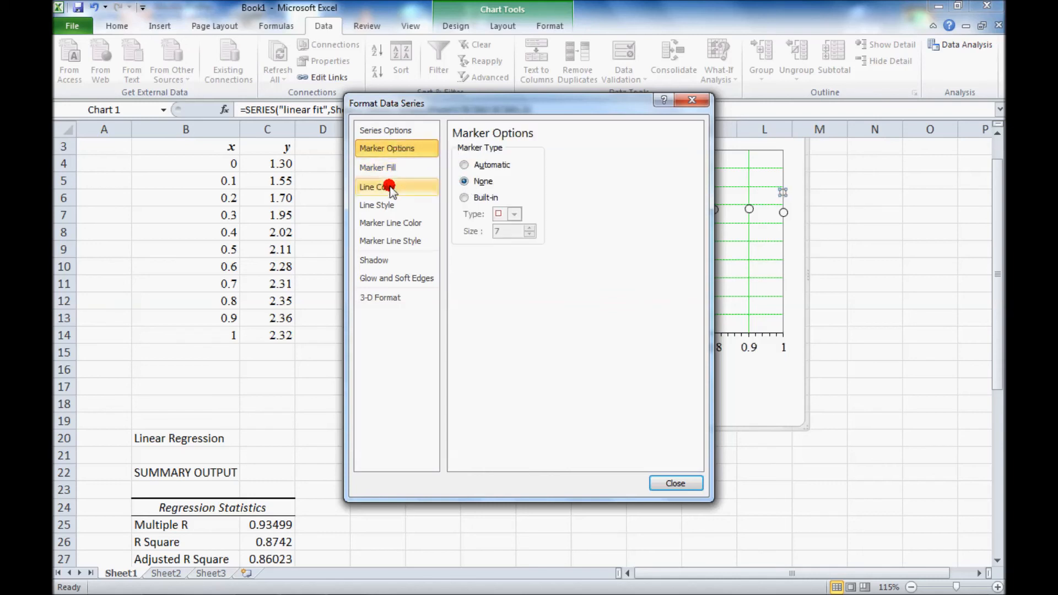
- Give the fit series a solid blue line style and close the formatting
{"action": "left_click", "coordinate": [377, 187]}
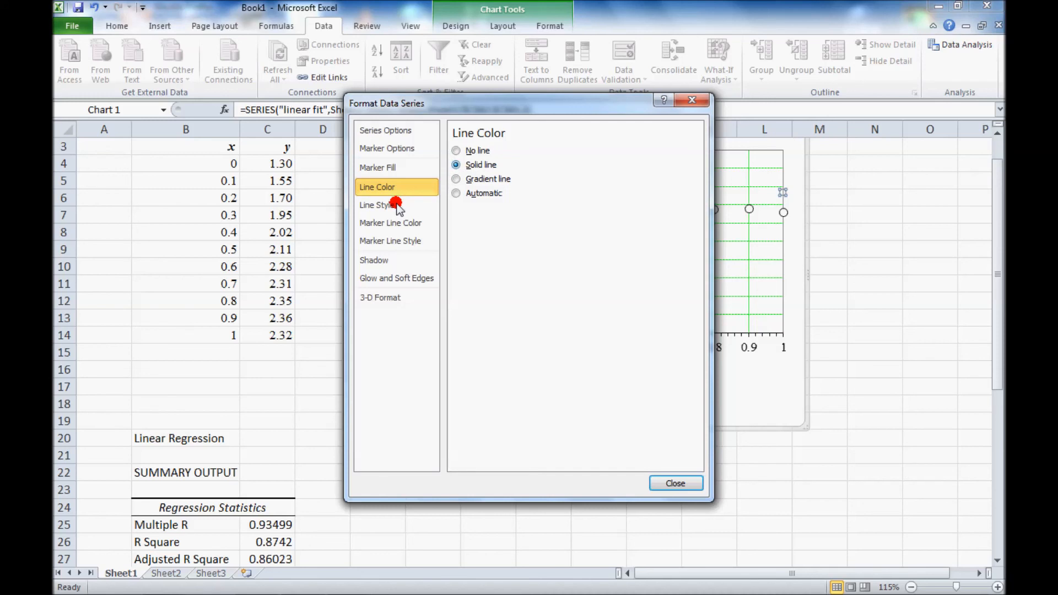
{"action": "left_click", "coordinate": [377, 205]}
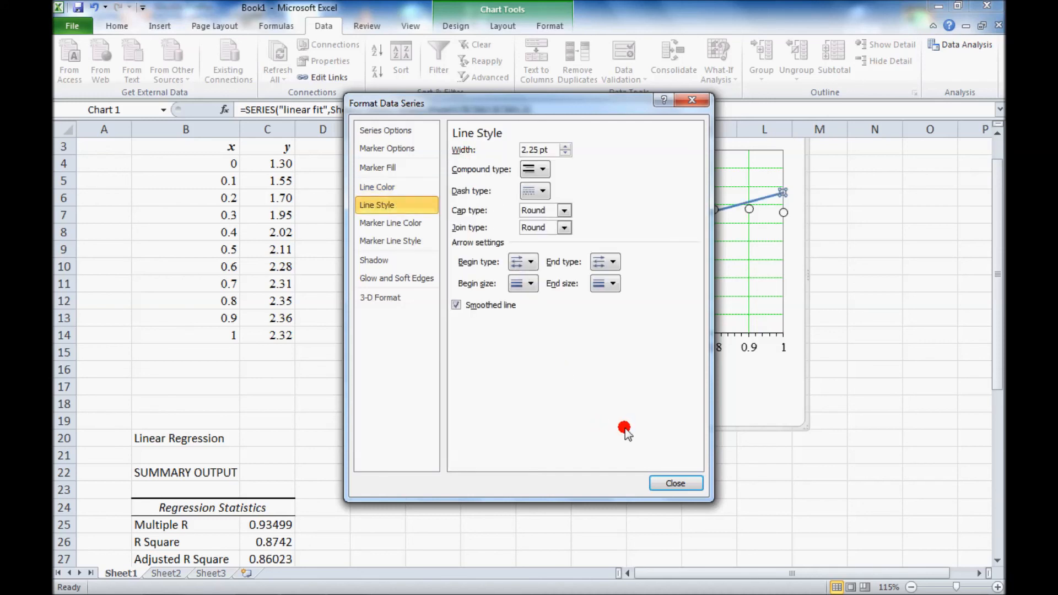
{"action": "left_click", "coordinate": [675, 482]}
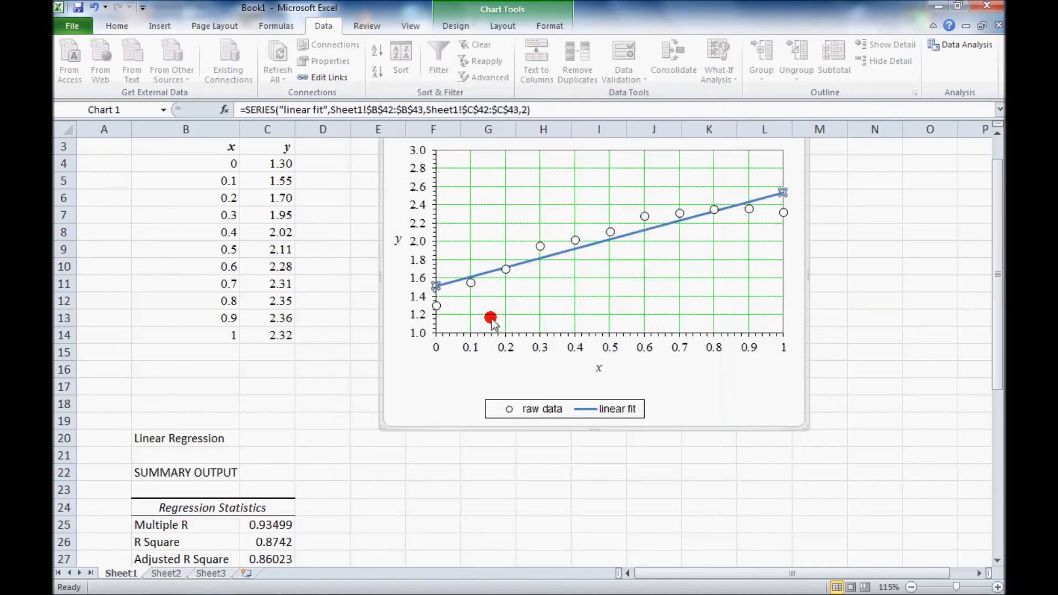
{"action": "mouse_move", "coordinate": [800, 270]}
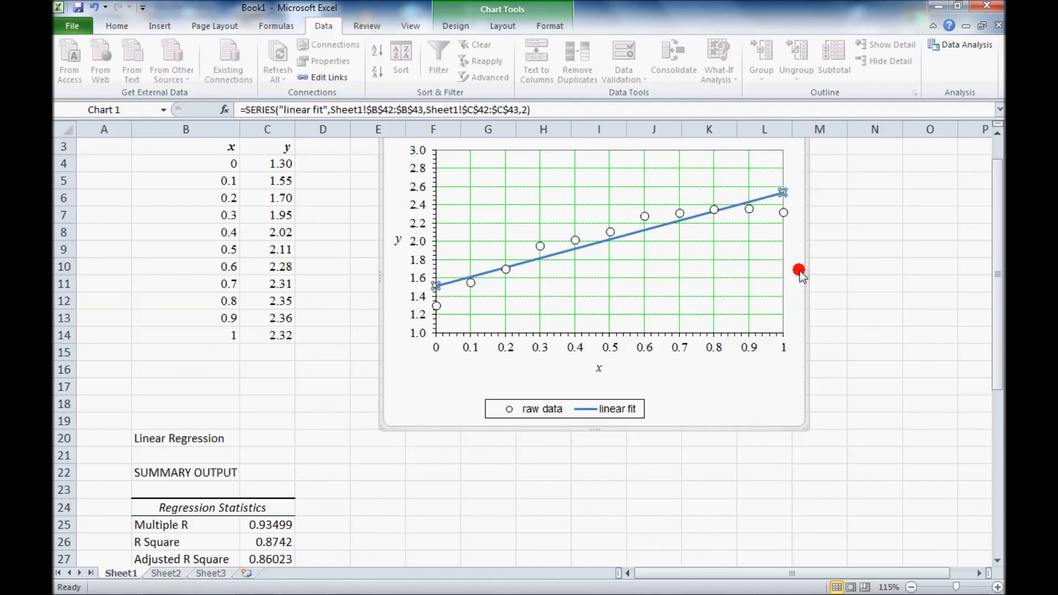
{"action": "left_click", "coordinate": [819, 266]}
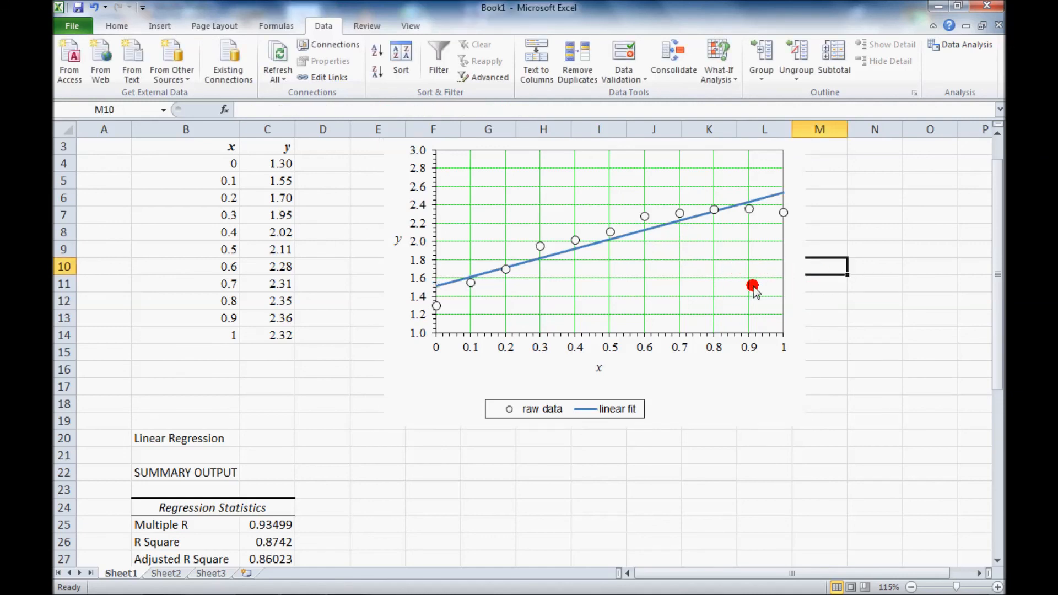